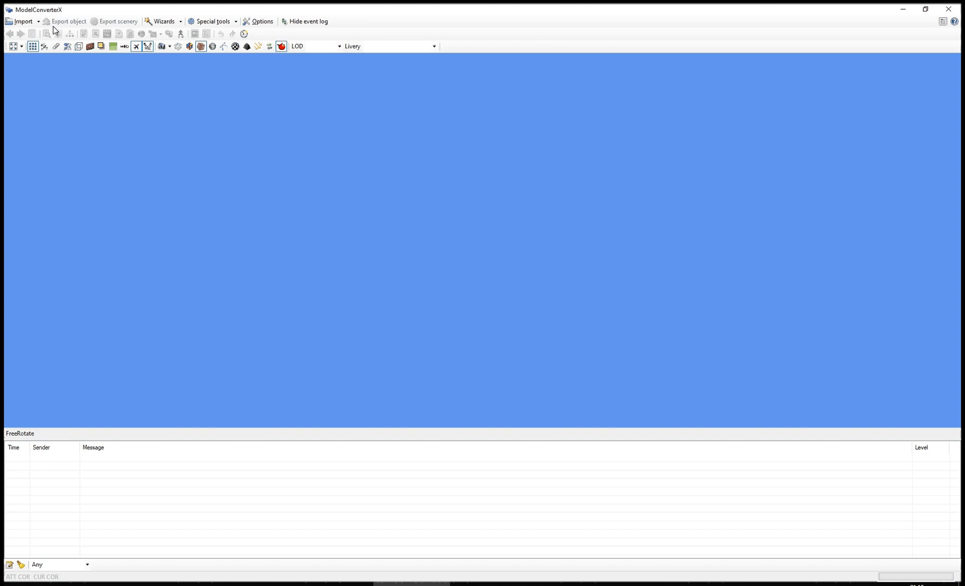
Load anim_test.MDL from recent imports and scrub its animation forward and back.
{"action": "left_click", "coordinate": [22, 21]}
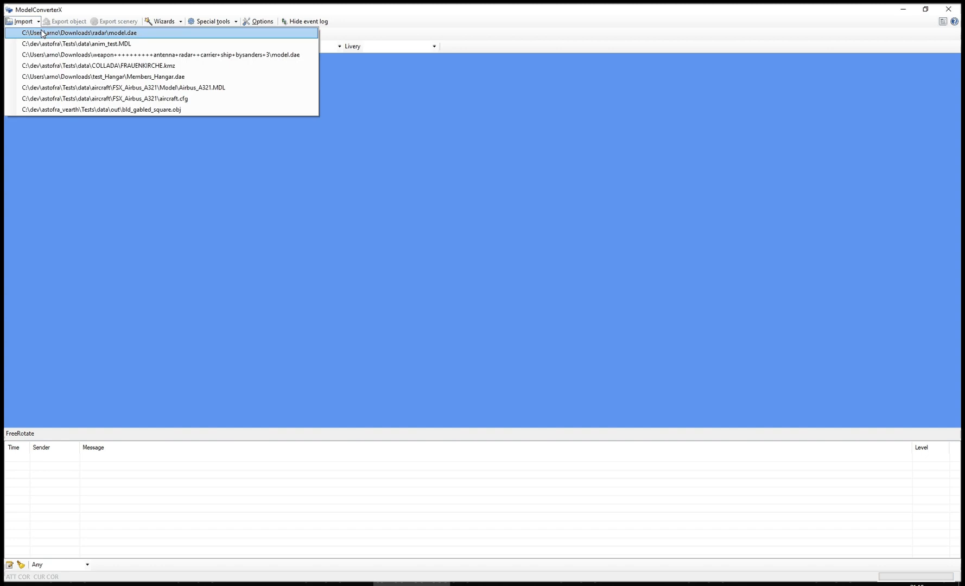
{"action": "left_click", "coordinate": [76, 44]}
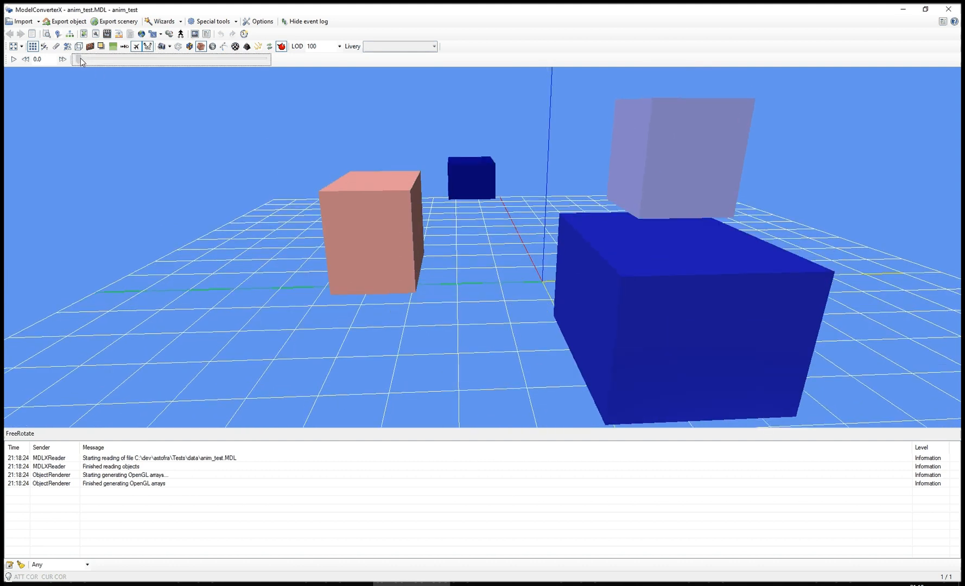
{"action": "left_click_drag", "start_coordinate": [80, 59], "coordinate": [261, 58]}
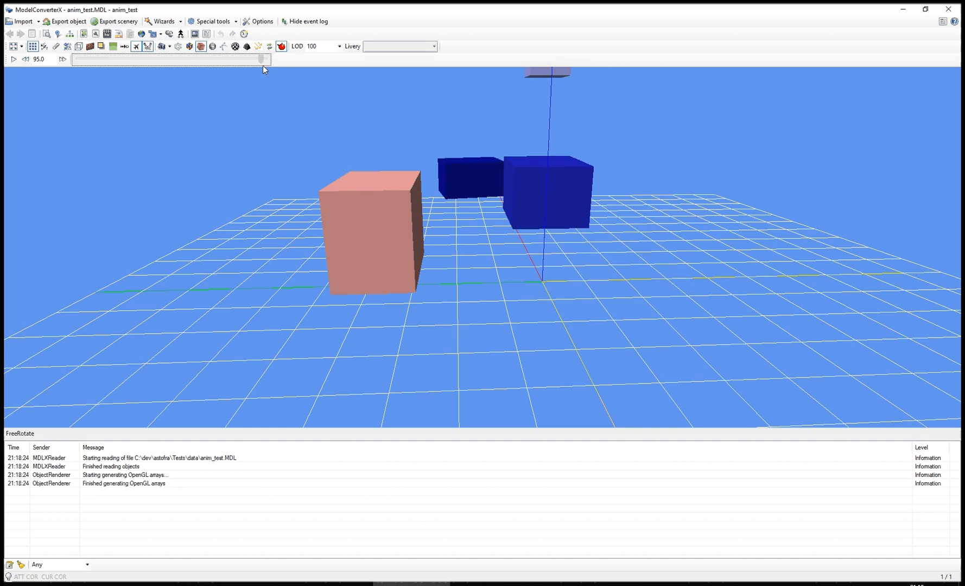
{"action": "left_click_drag", "start_coordinate": [261, 59], "coordinate": [157, 58]}
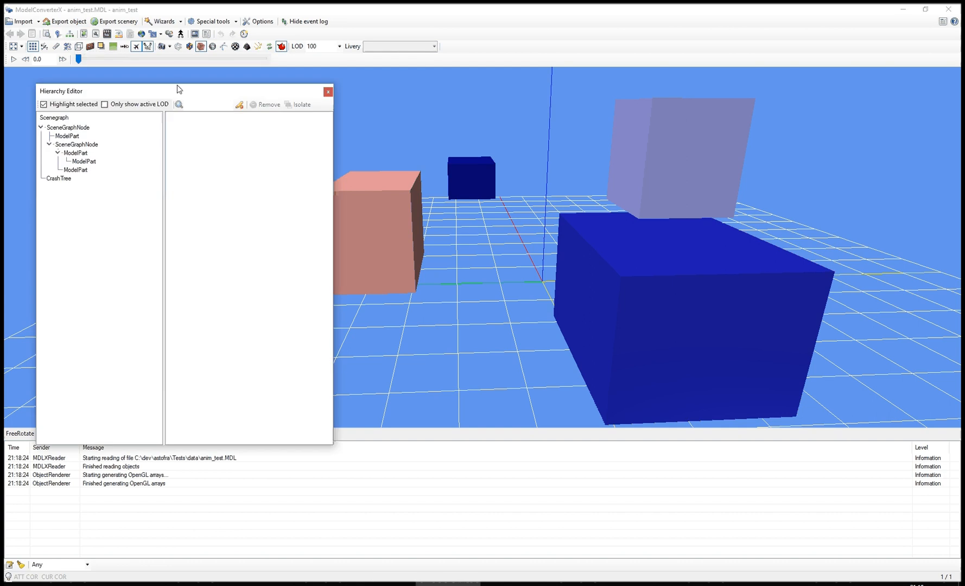
Select the nested ModelPart in the Hierarchy Editor to show its transformation and animation properties.
{"action": "left_click_drag", "start_coordinate": [178, 90], "coordinate": [184, 87]}
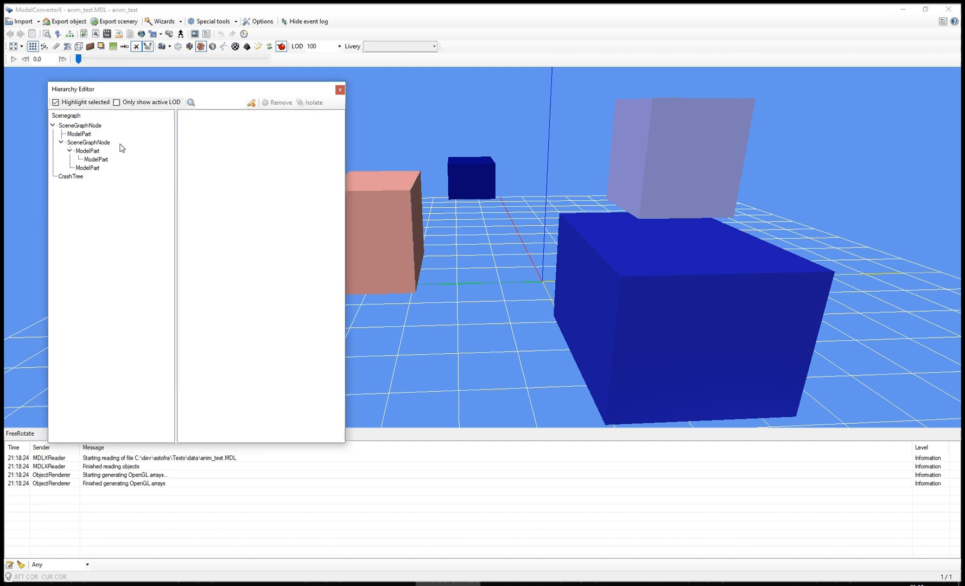
{"action": "left_click", "coordinate": [96, 159]}
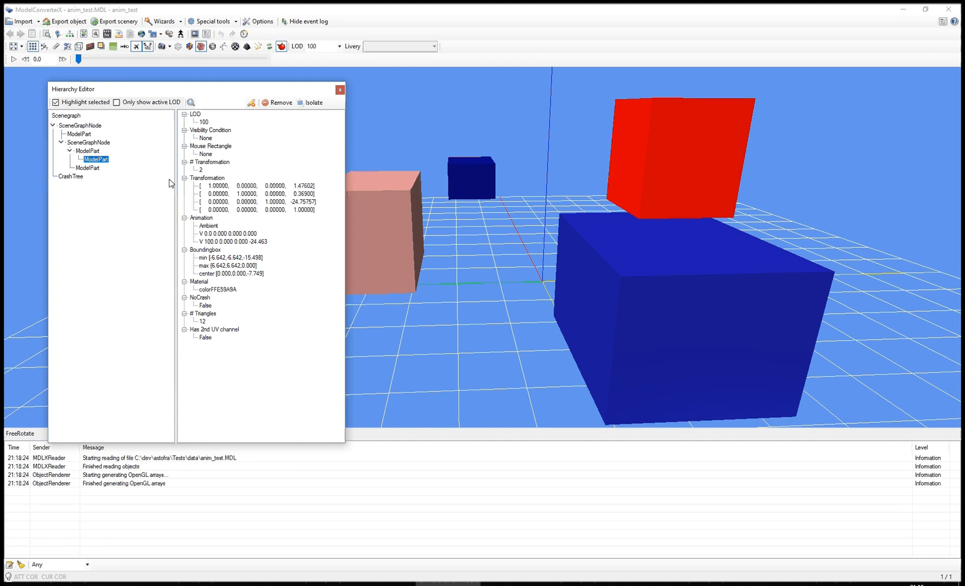
{"action": "mouse_move", "coordinate": [226, 238]}
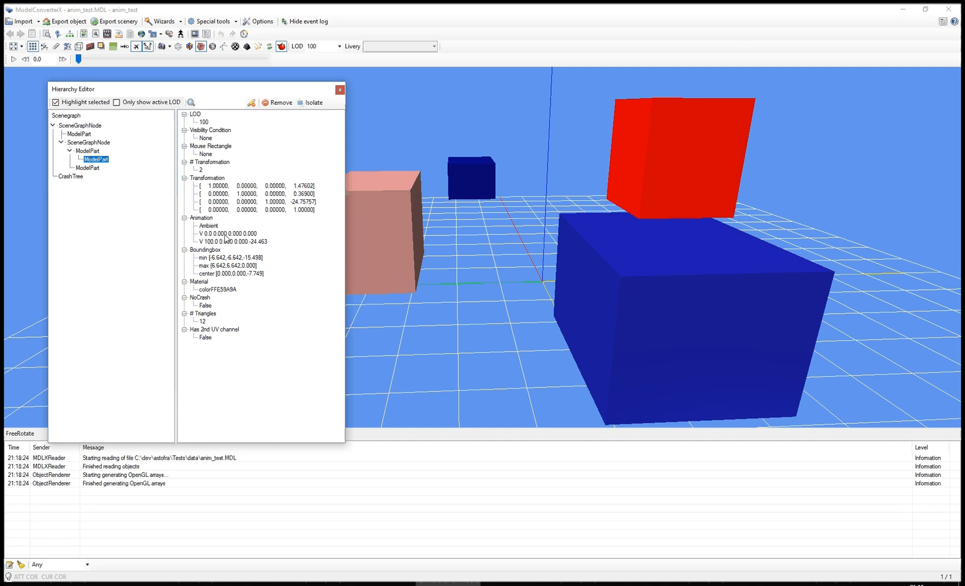
{"action": "mouse_move", "coordinate": [656, 122]}
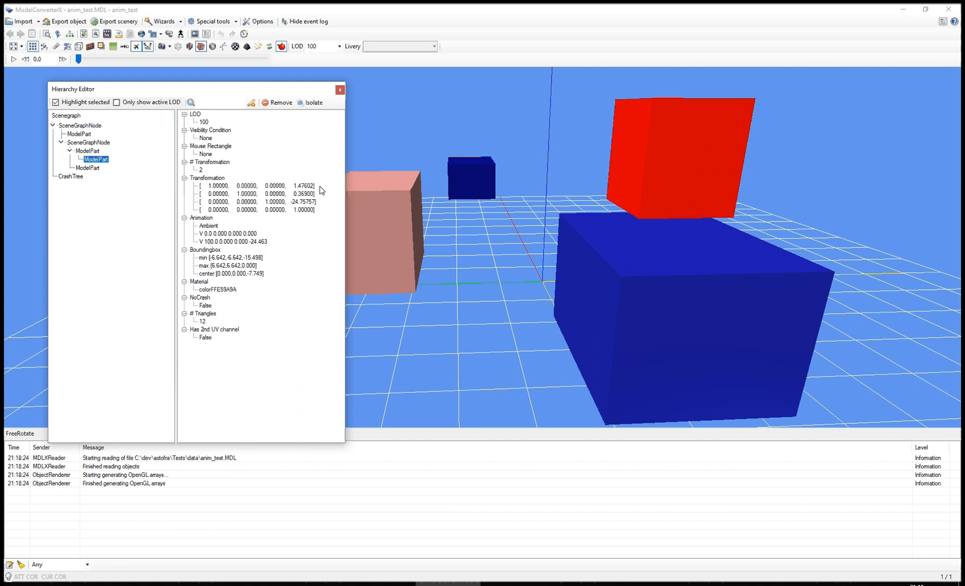
{"action": "mouse_move", "coordinate": [206, 258]}
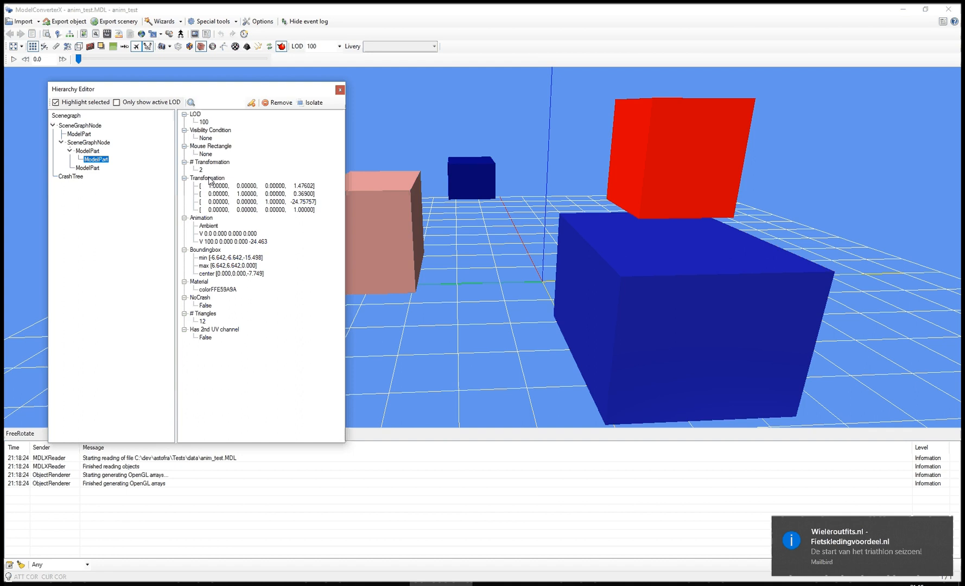
Bring the floating box's transformation into the Transformation Editor for a 30° Z rotation.
{"action": "right_click", "coordinate": [204, 178]}
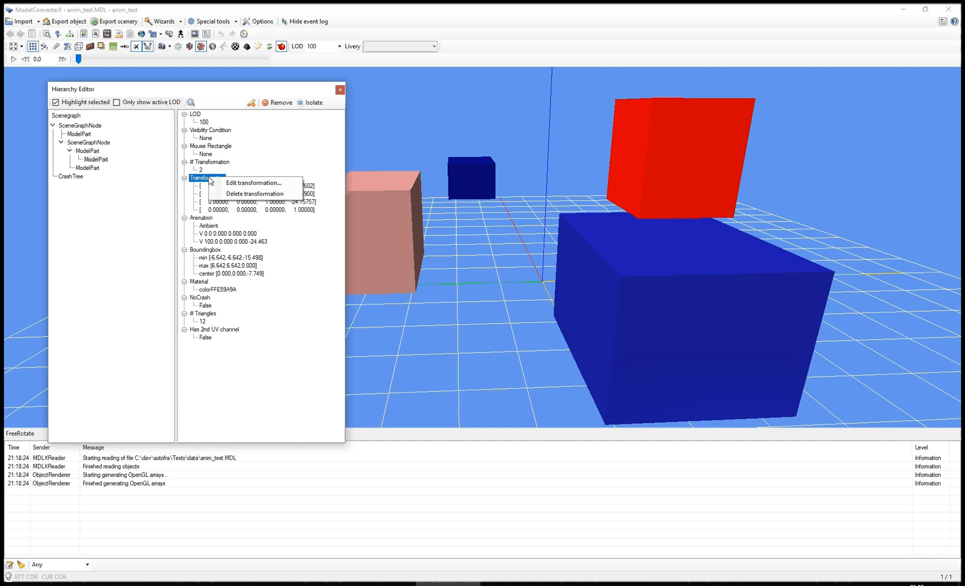
{"action": "mouse_move", "coordinate": [254, 195]}
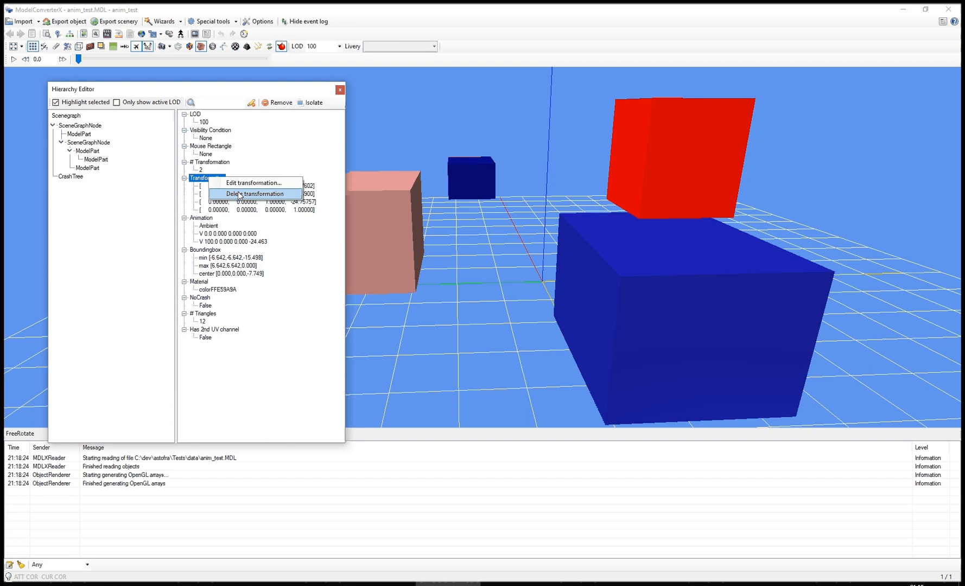
{"action": "mouse_move", "coordinate": [254, 182]}
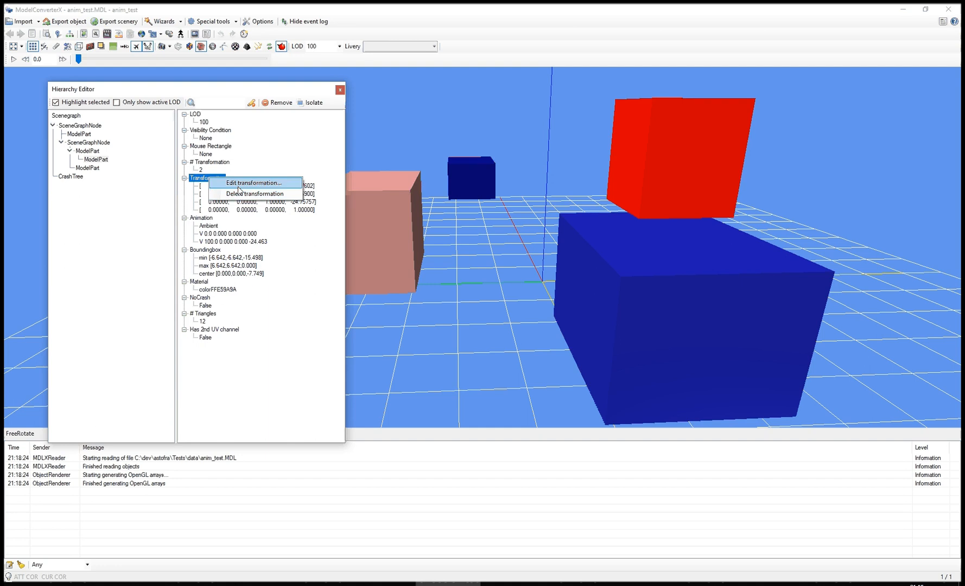
{"action": "left_click", "coordinate": [251, 182]}
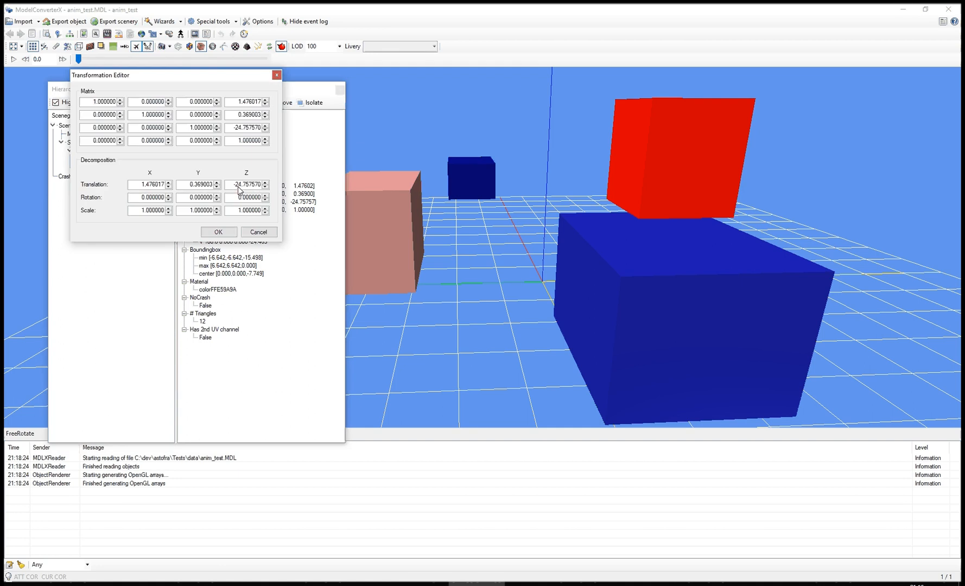
{"action": "left_click_drag", "start_coordinate": [172, 75], "coordinate": [240, 104]}
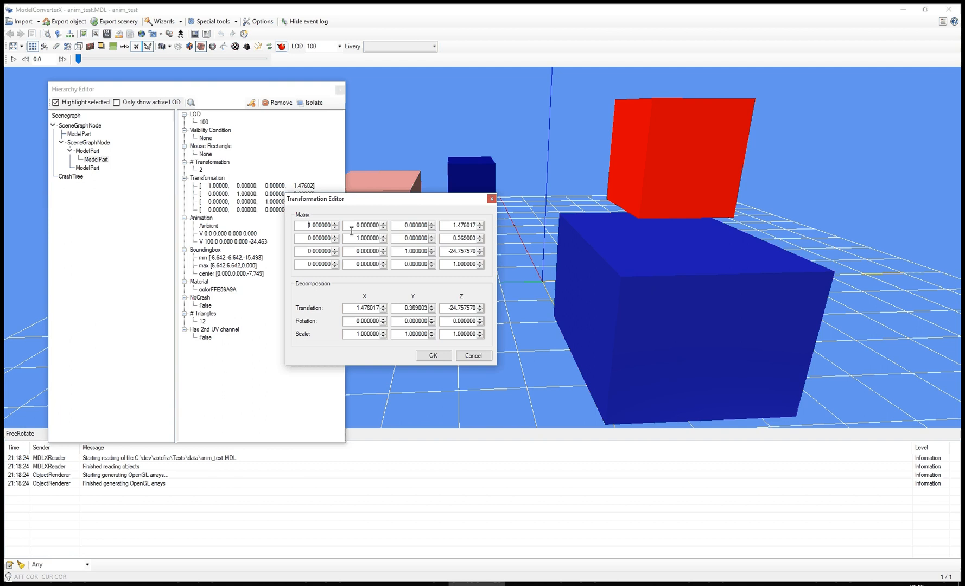
{"action": "mouse_move", "coordinate": [302, 210]}
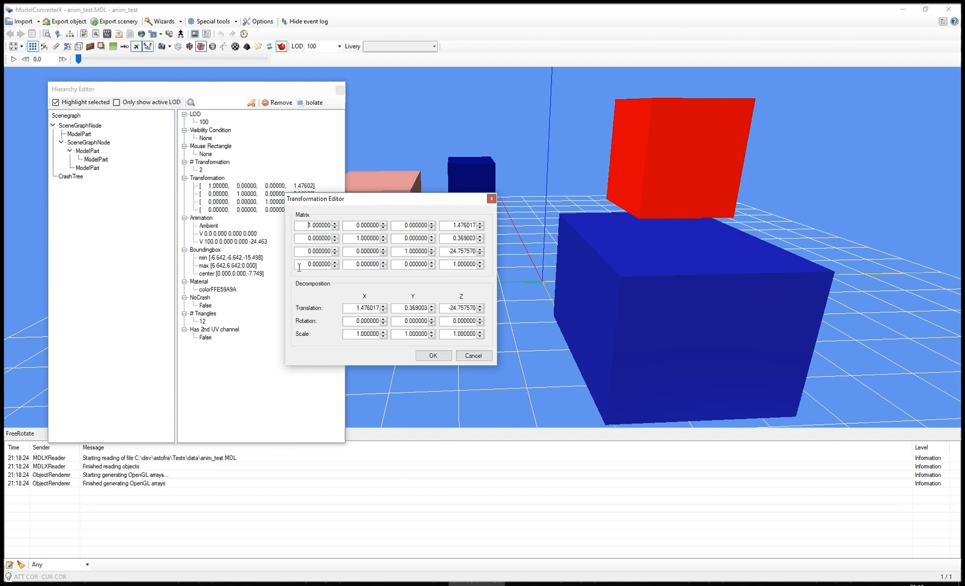
{"action": "mouse_move", "coordinate": [328, 280]}
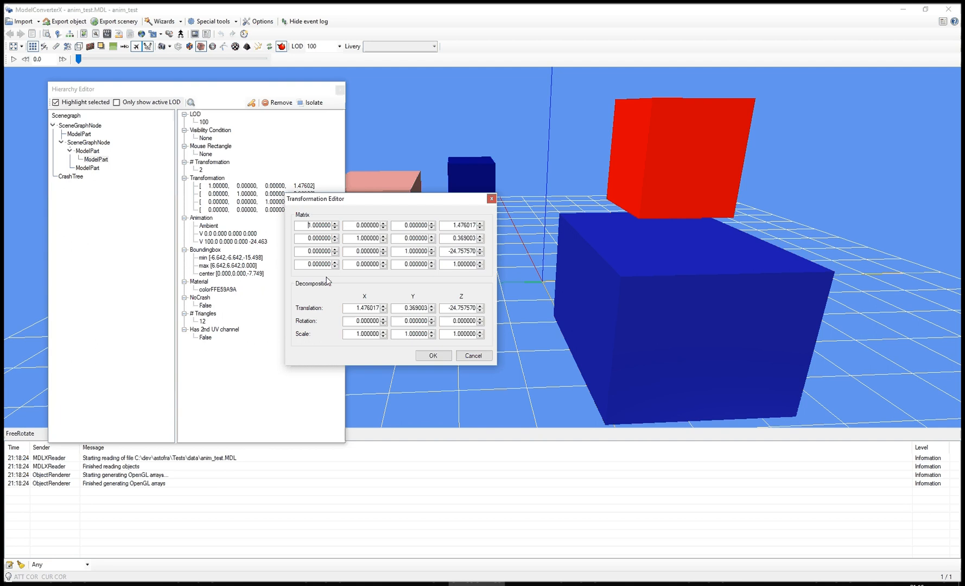
{"action": "mouse_move", "coordinate": [325, 303]}
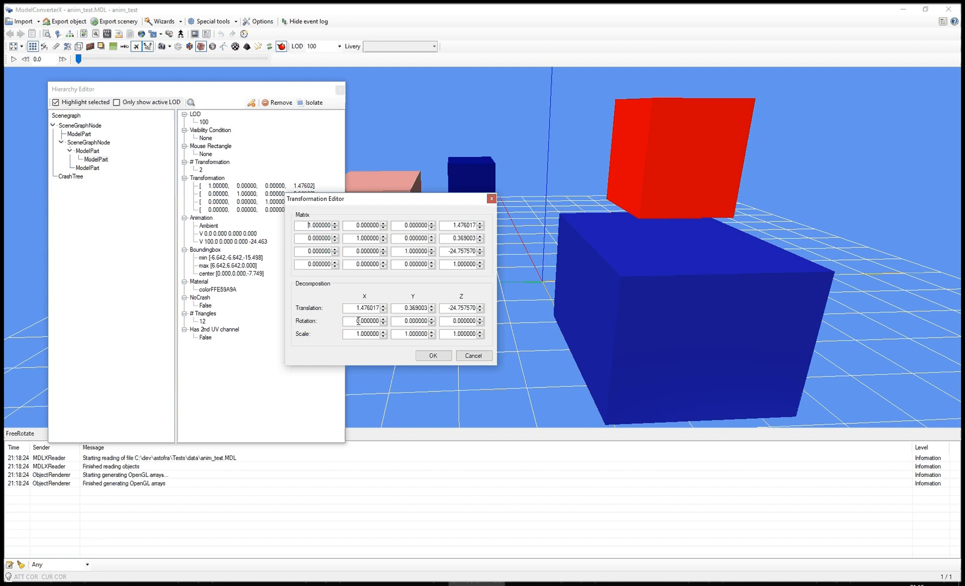
{"action": "mouse_move", "coordinate": [380, 295]}
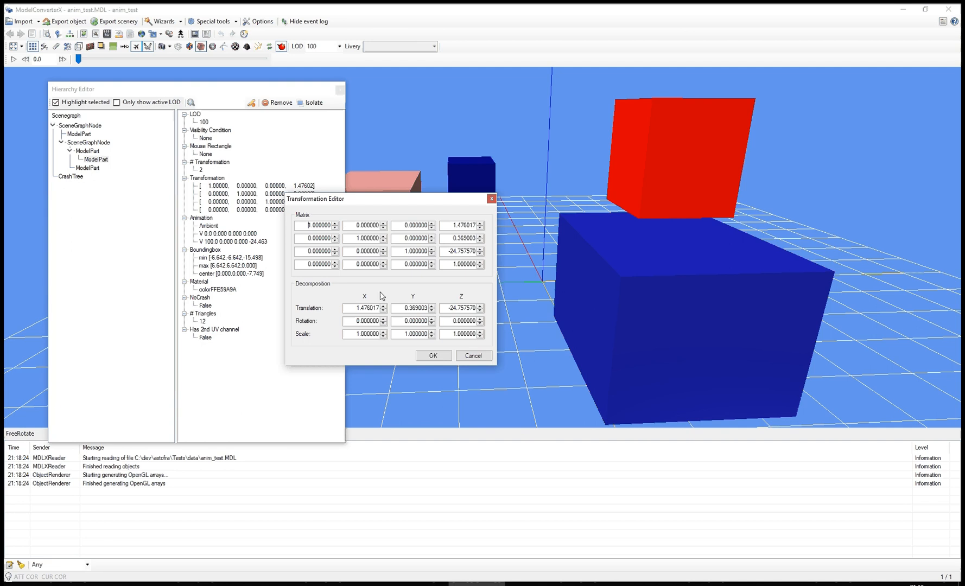
{"action": "mouse_move", "coordinate": [391, 295]}
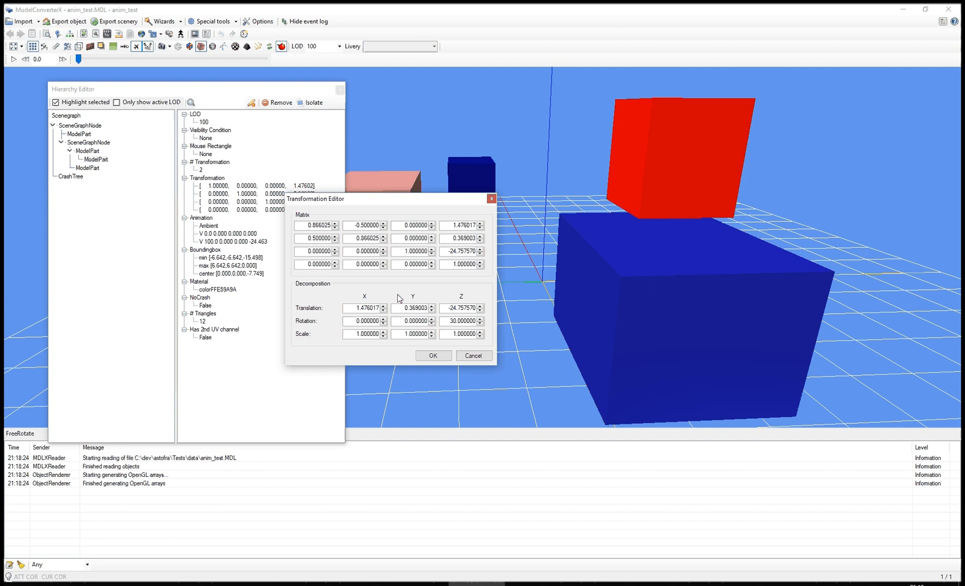
{"action": "mouse_move", "coordinate": [334, 215]}
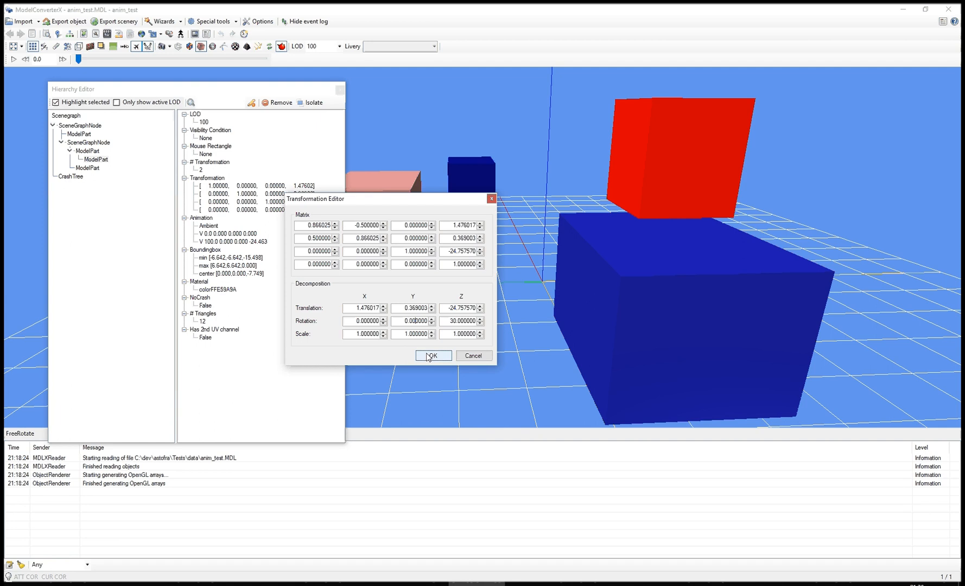
Apply the 30° Z rotation, then show the context options for the box's ambient animation.
{"action": "left_click", "coordinate": [433, 356]}
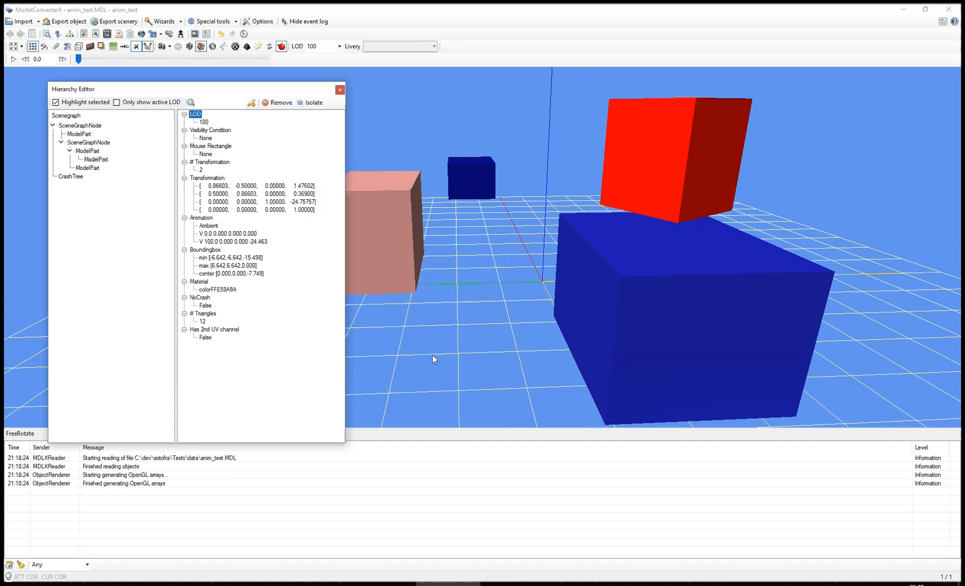
{"action": "mouse_move", "coordinate": [694, 196]}
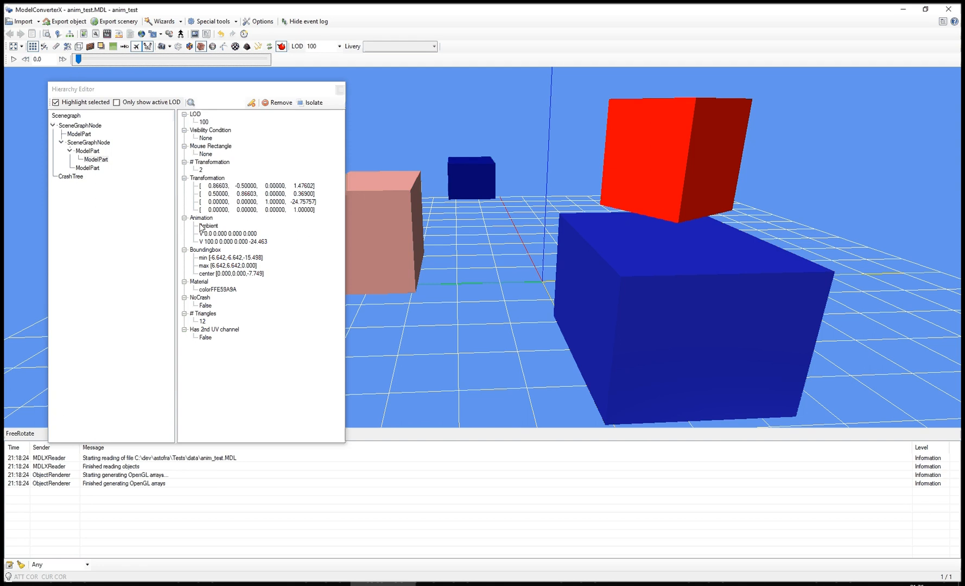
{"action": "right_click", "coordinate": [200, 218]}
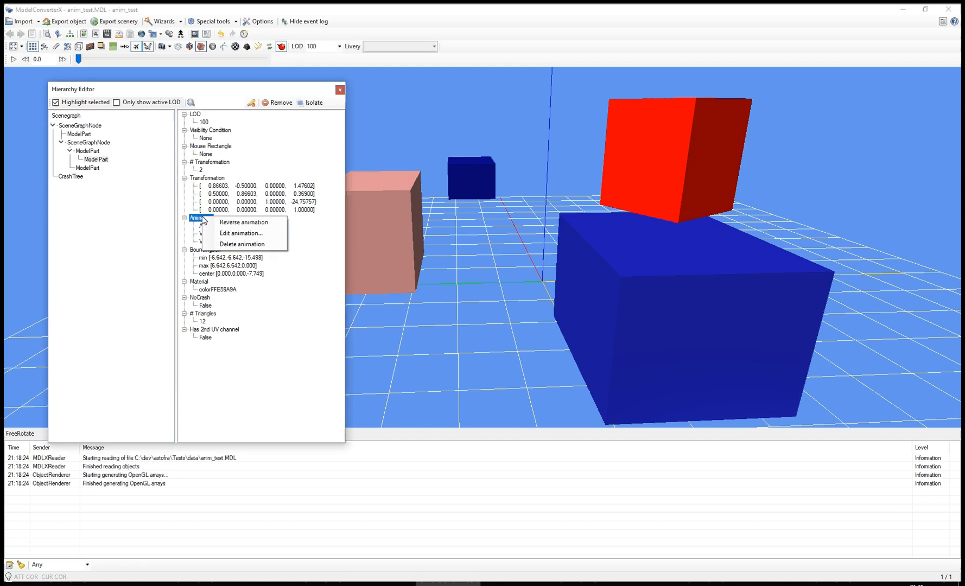
{"action": "mouse_move", "coordinate": [245, 233]}
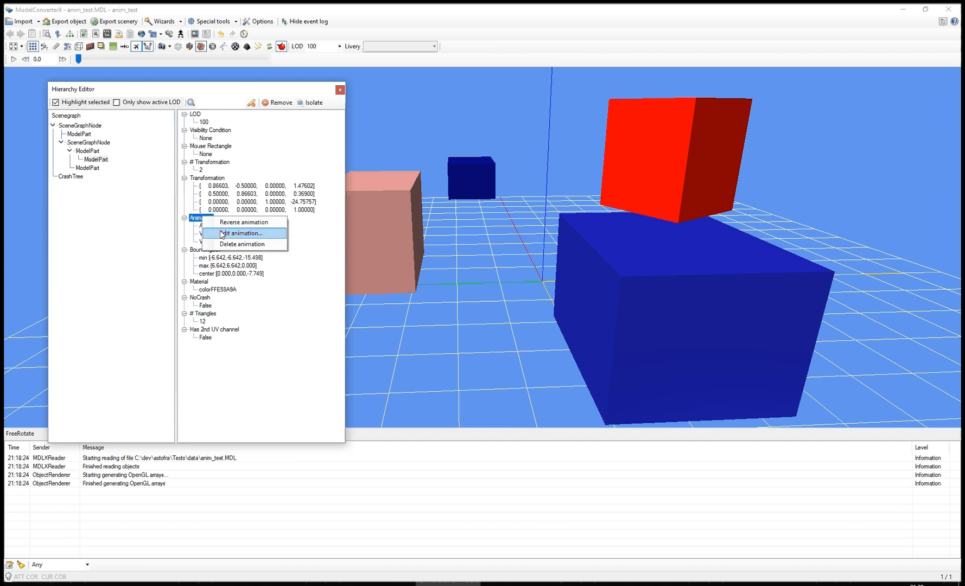
{"action": "mouse_move", "coordinate": [223, 248]}
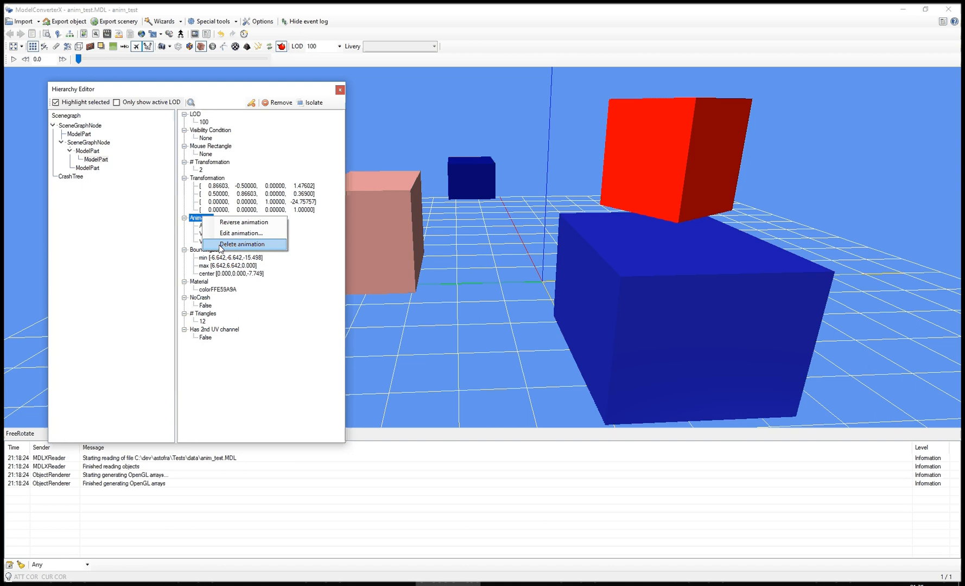
{"action": "mouse_move", "coordinate": [244, 222]}
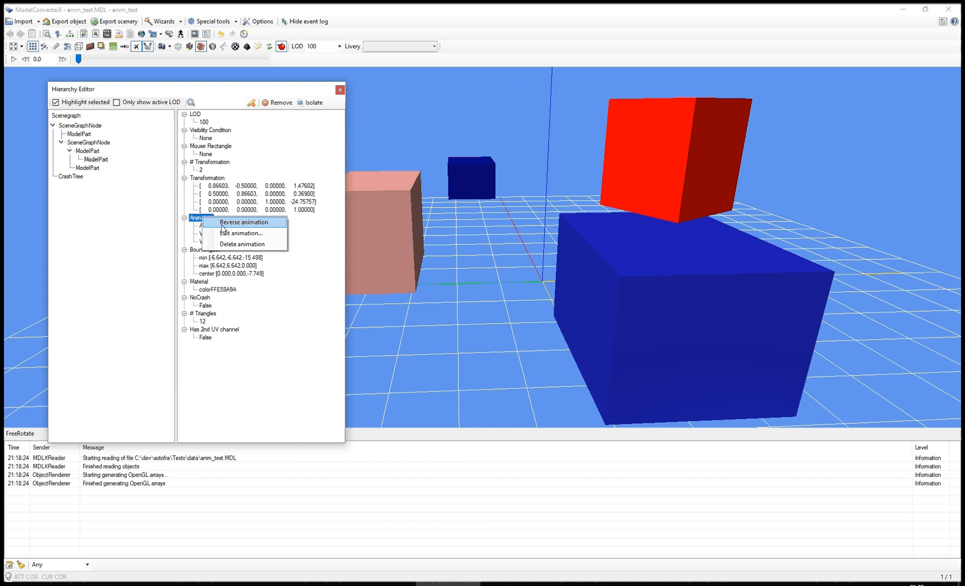
Set the animation key at time 100 to Y = 40 and confirm it back into the cube's properties.
{"action": "left_click", "coordinate": [241, 232]}
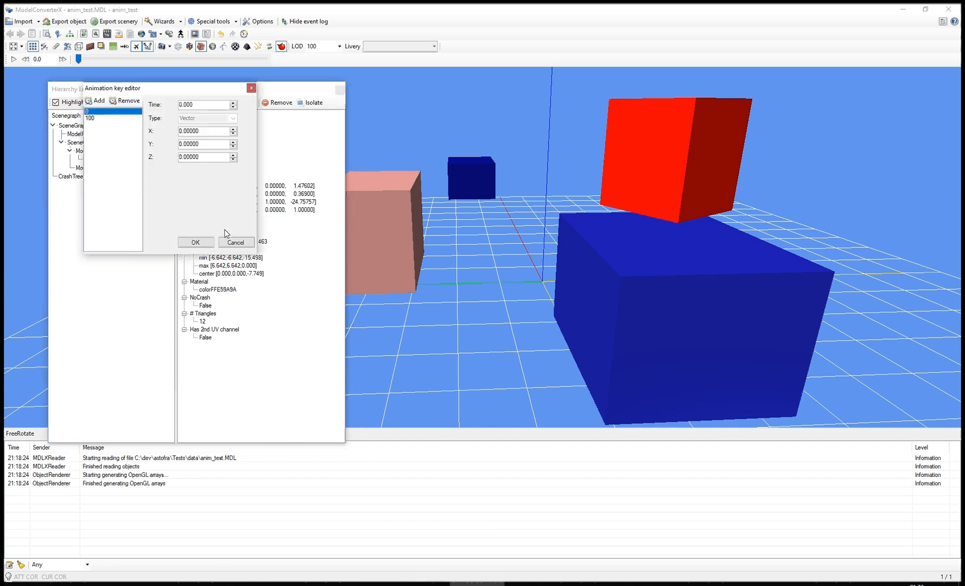
{"action": "mouse_move", "coordinate": [157, 98]}
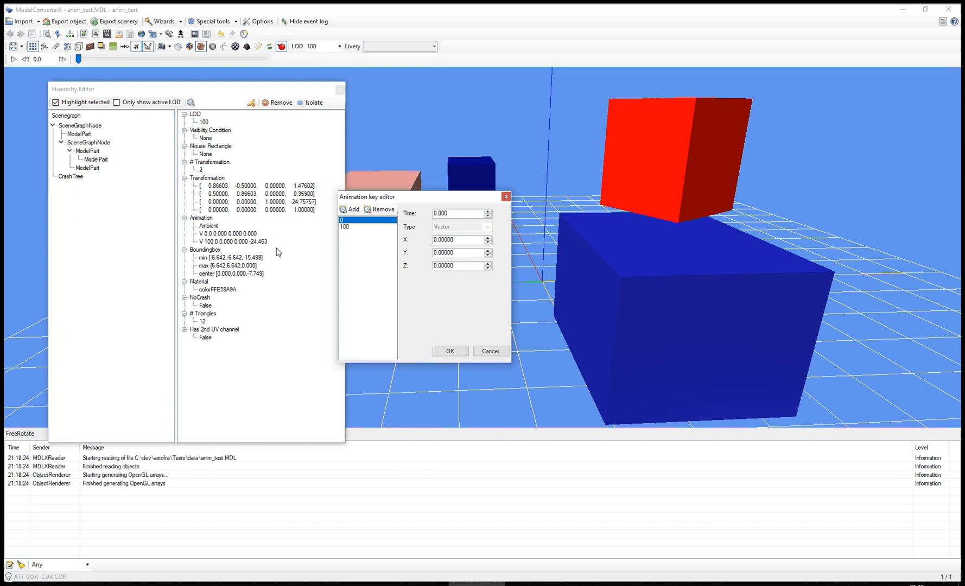
{"action": "mouse_move", "coordinate": [276, 250]}
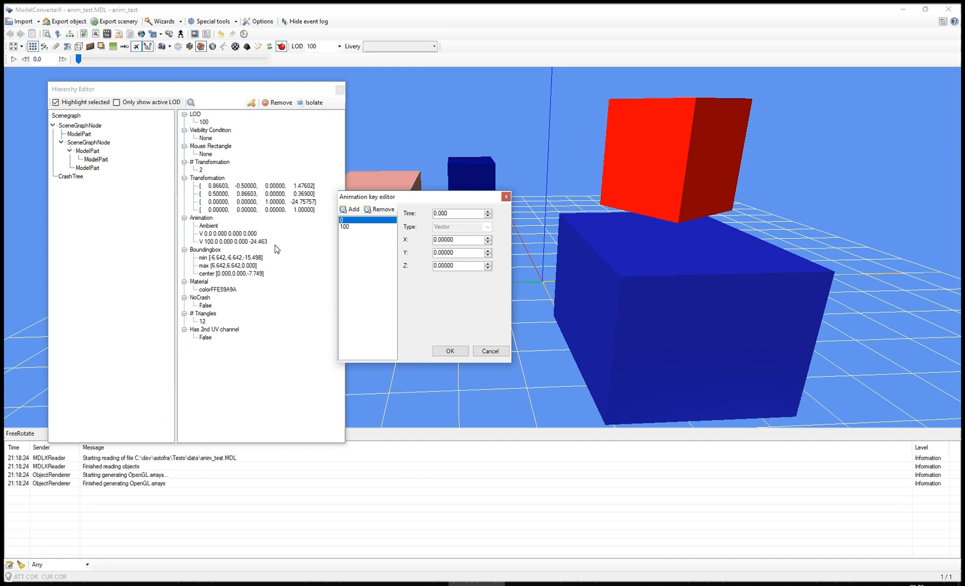
{"action": "mouse_move", "coordinate": [428, 240]}
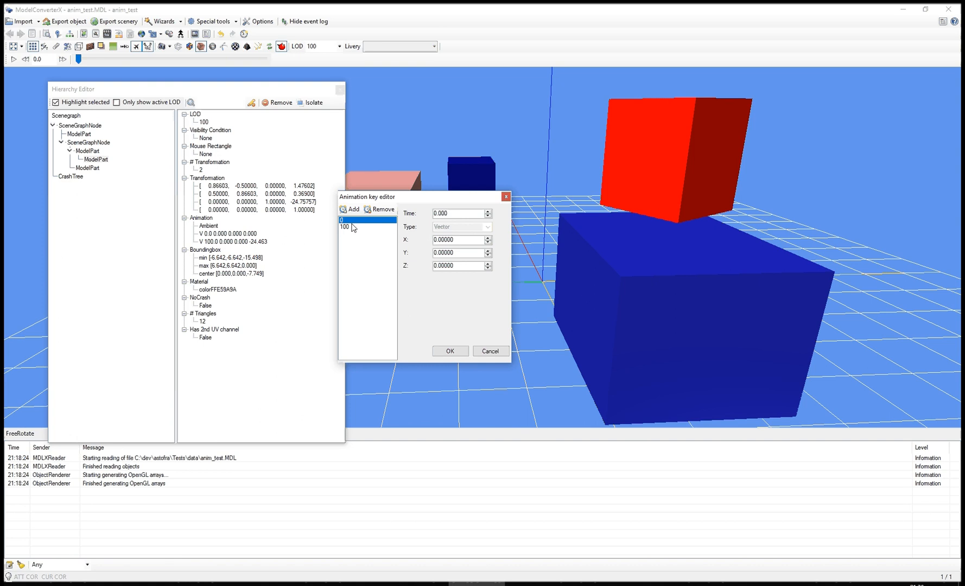
{"action": "left_click", "coordinate": [345, 227]}
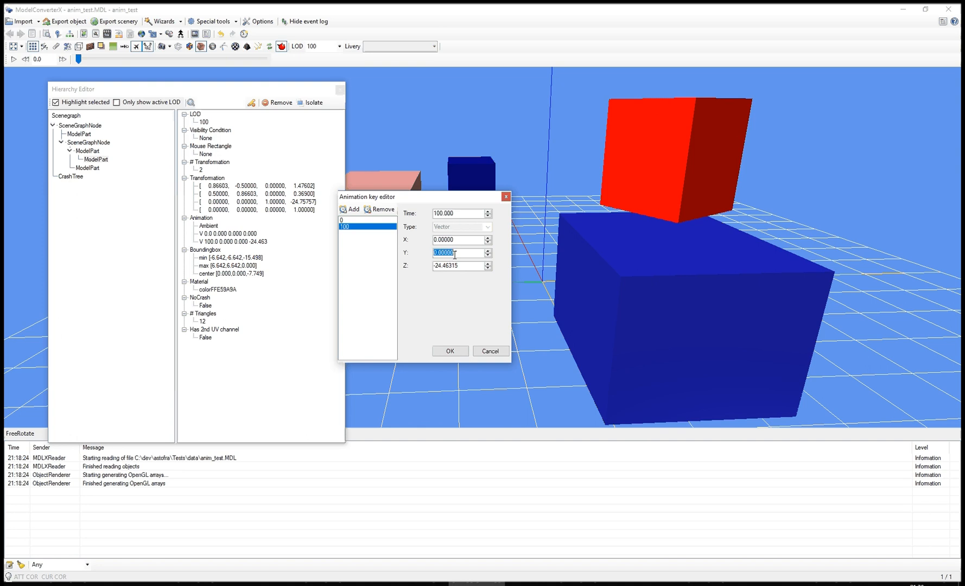
{"action": "type", "text": "40"}
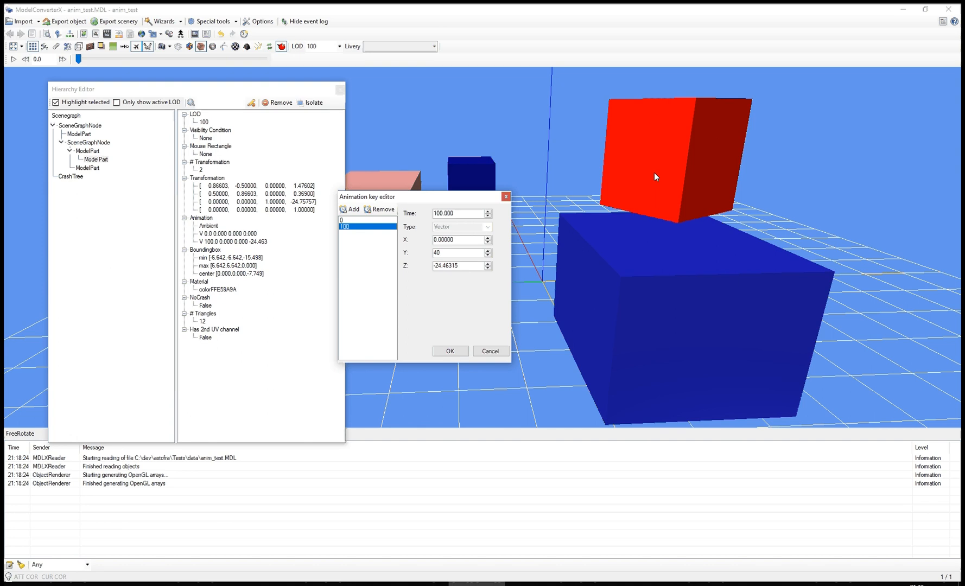
{"action": "left_click", "coordinate": [458, 239]}
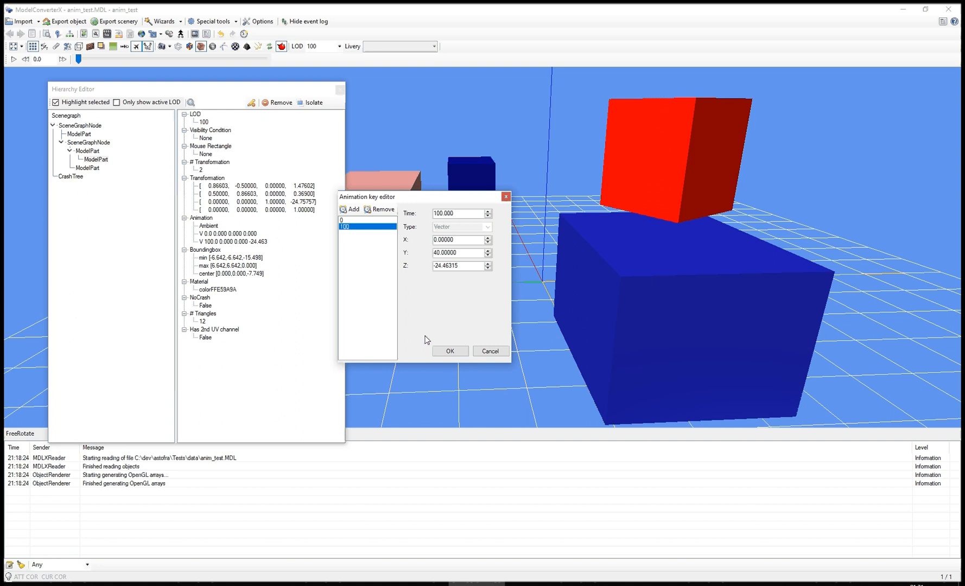
{"action": "left_click", "coordinate": [450, 350]}
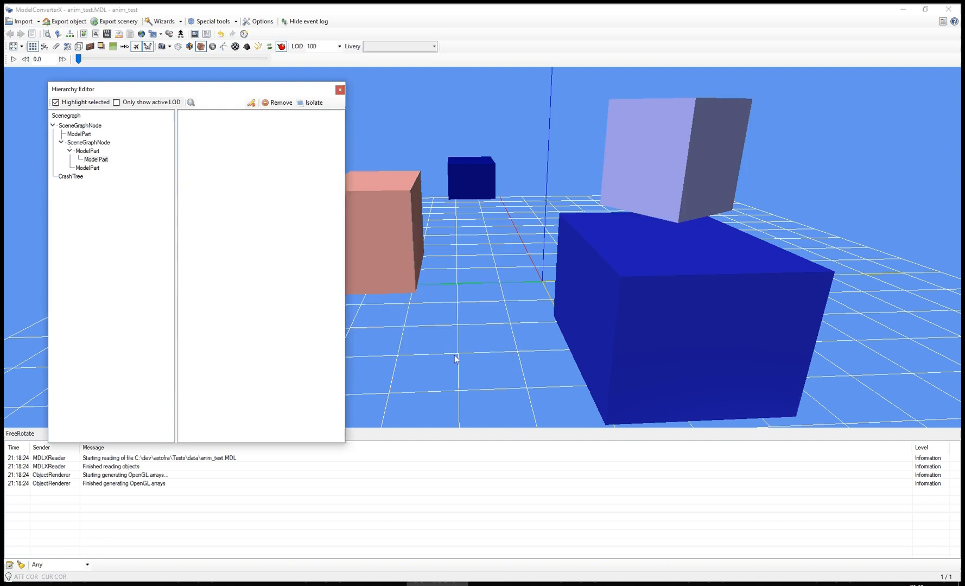
{"action": "left_click", "coordinate": [88, 150]}
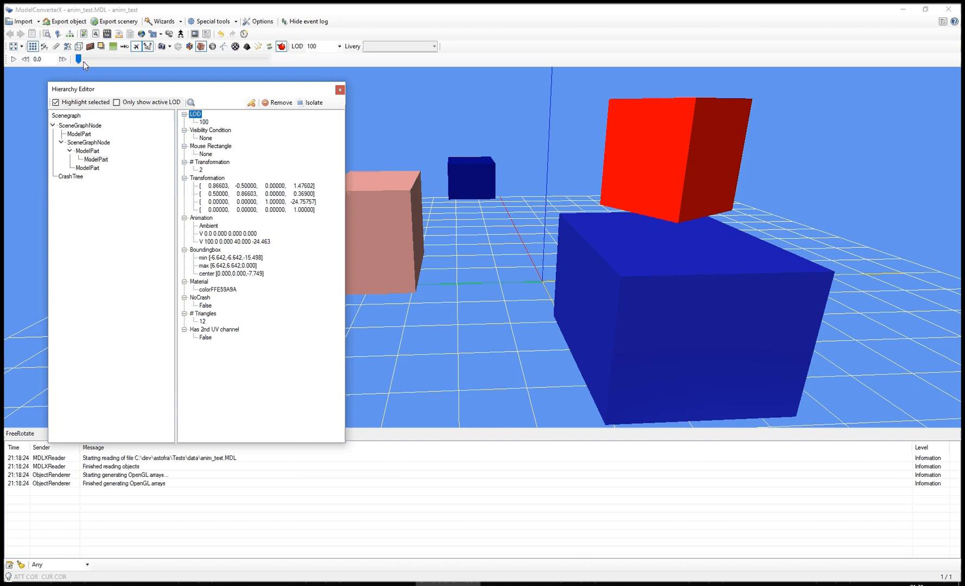
{"action": "left_click_drag", "start_coordinate": [78, 59], "coordinate": [103, 59]}
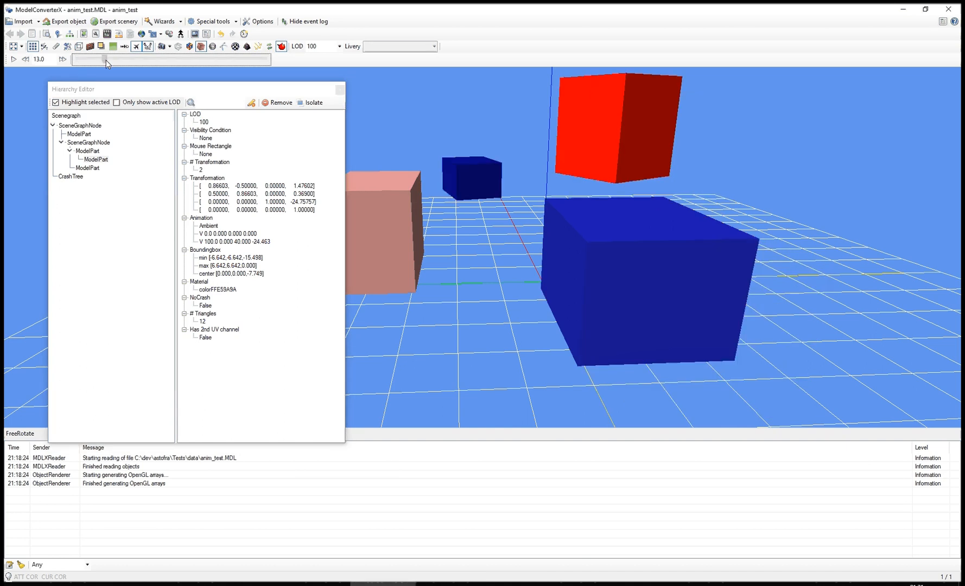
{"action": "left_click_drag", "start_coordinate": [103, 59], "coordinate": [136, 59]}
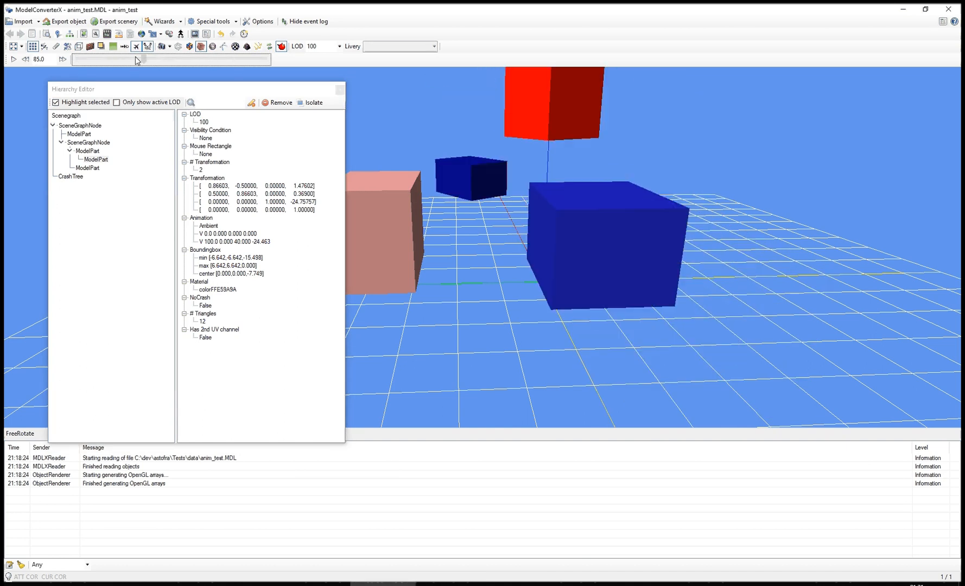
{"action": "left_click", "coordinate": [25, 59]}
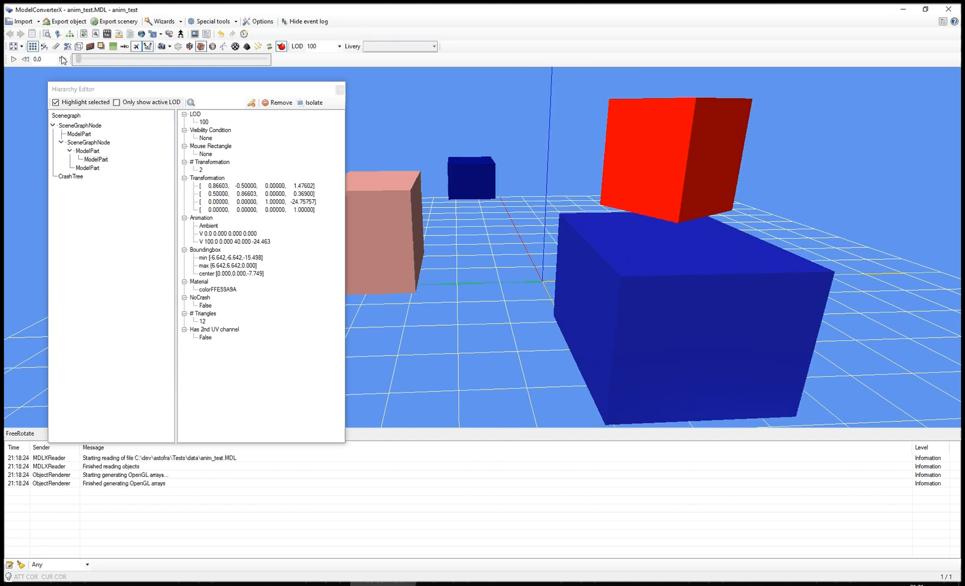
{"action": "mouse_move", "coordinate": [77, 59]}
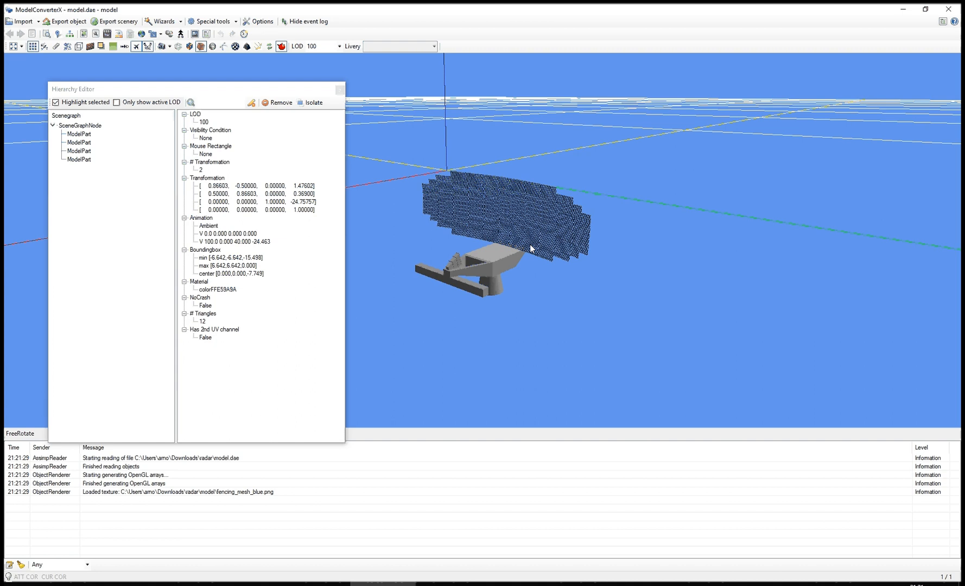
{"action": "mouse_move", "coordinate": [184, 70]}
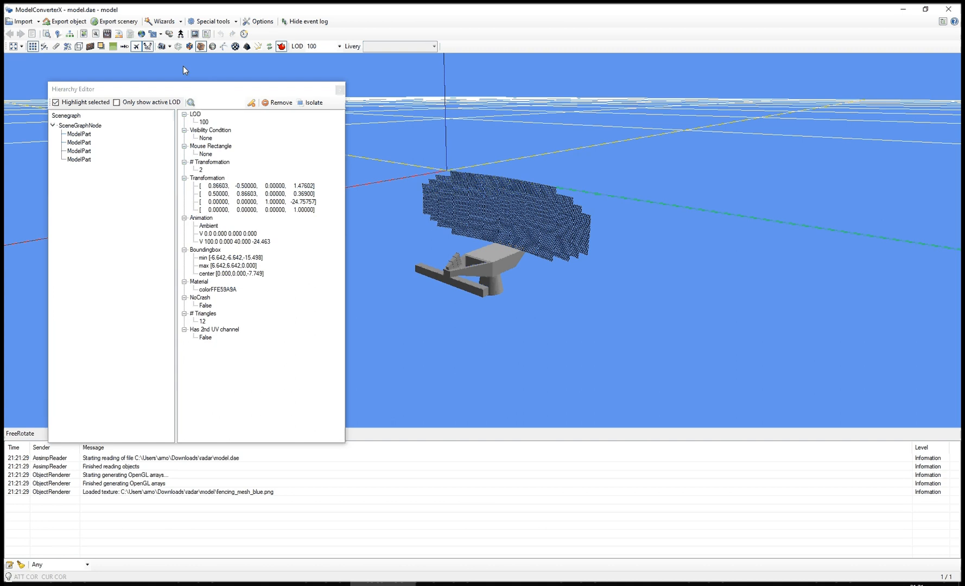
{"action": "mouse_move", "coordinate": [155, 47]}
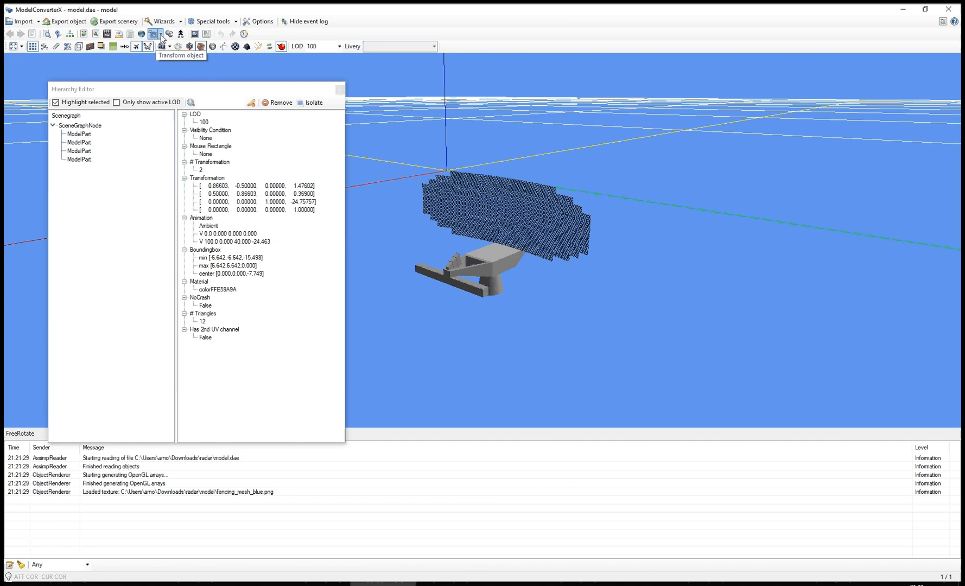
Centre the radar dish model on the origin via the Move dialog with Ignore Z.
{"action": "left_click", "coordinate": [154, 34]}
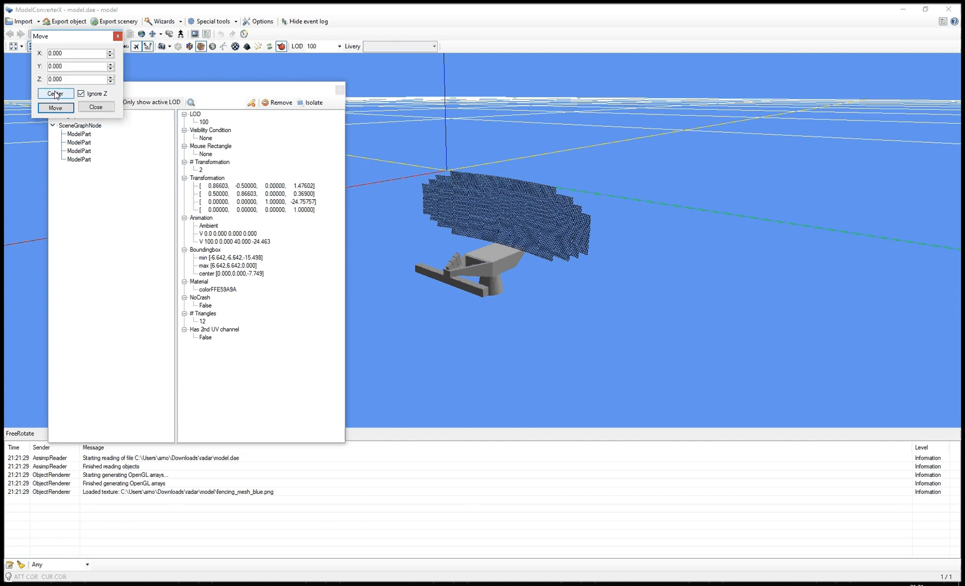
{"action": "left_click", "coordinate": [55, 107]}
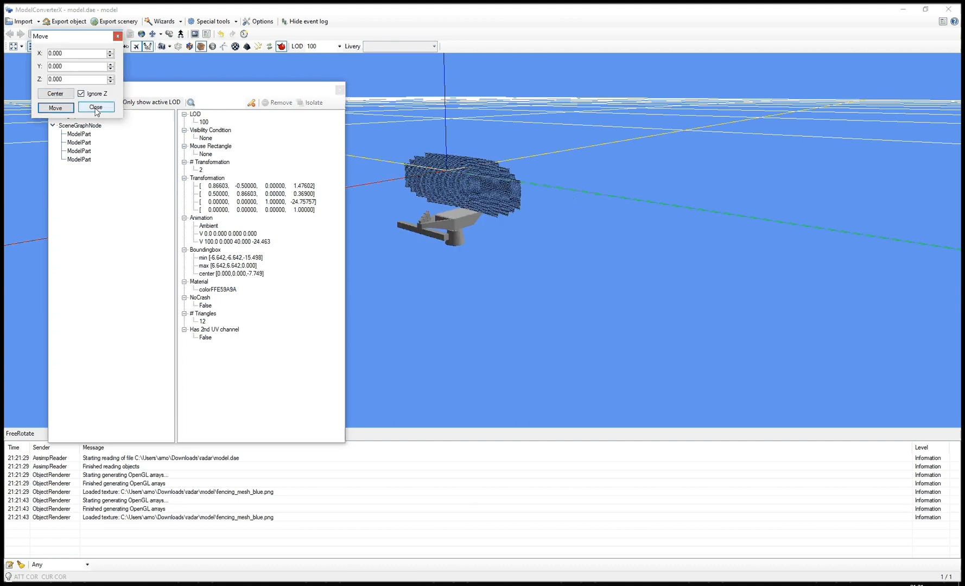
{"action": "left_click", "coordinate": [95, 107]}
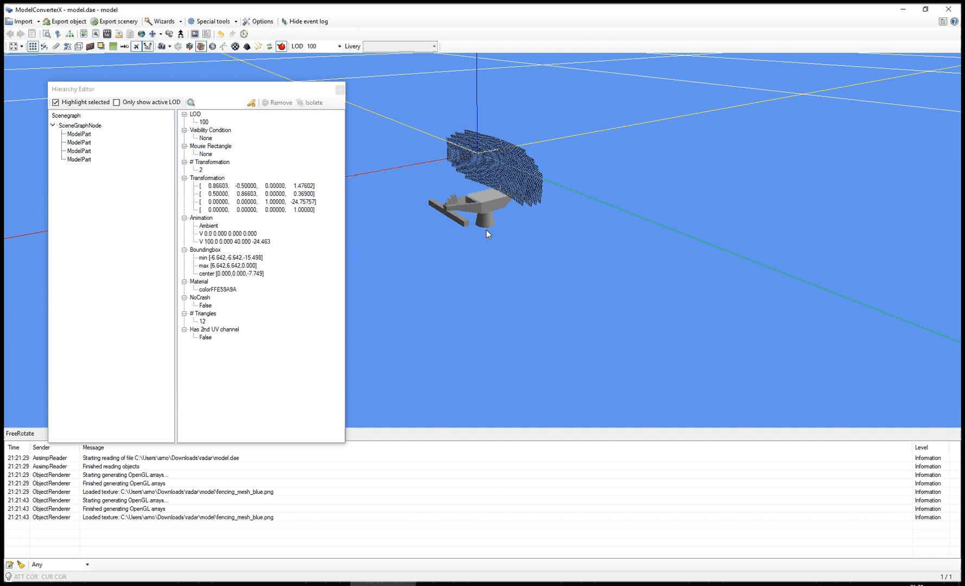
{"action": "mouse_move", "coordinate": [461, 268]}
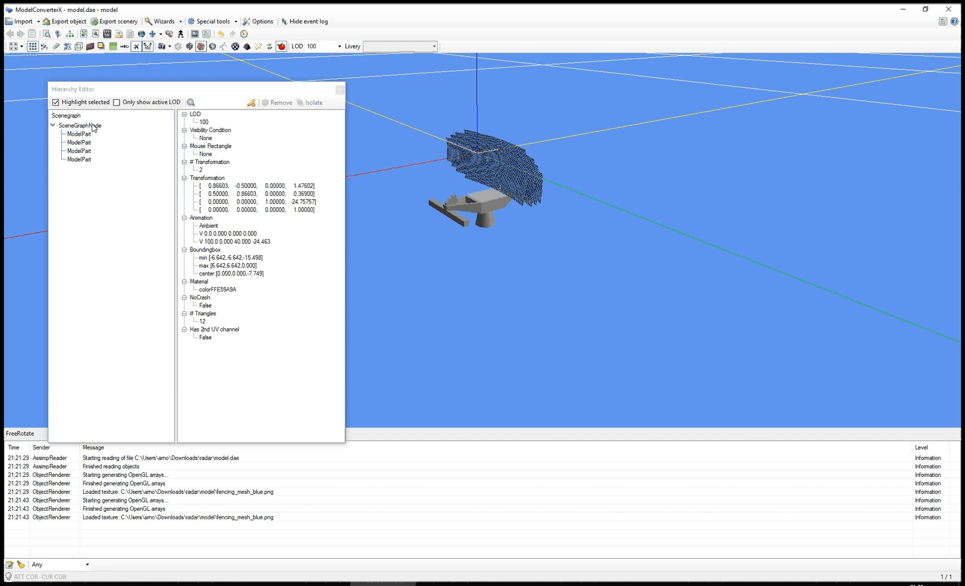
Add an identity transformation and an animation entry to the dish's root SceneGraphNode.
{"action": "left_click", "coordinate": [81, 126]}
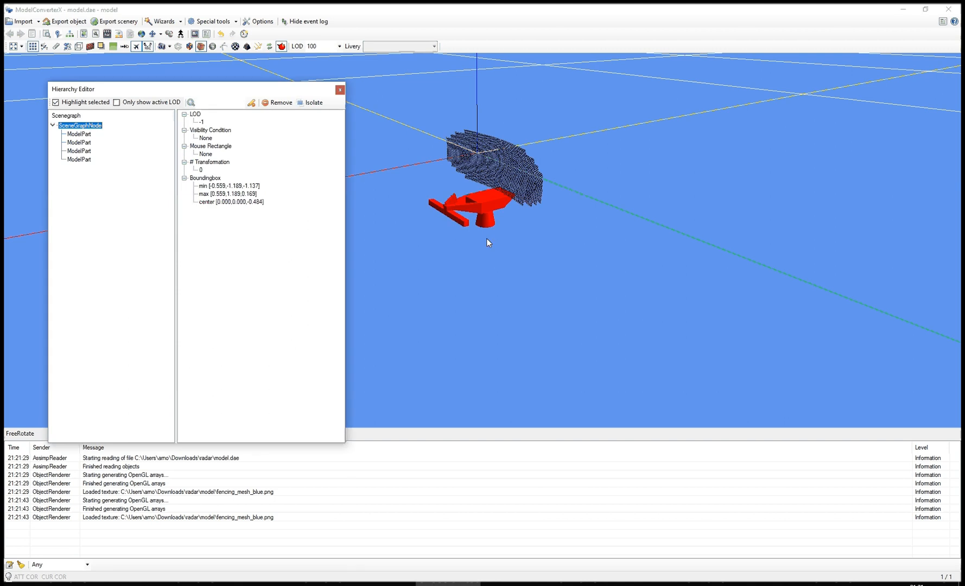
{"action": "mouse_move", "coordinate": [466, 248]}
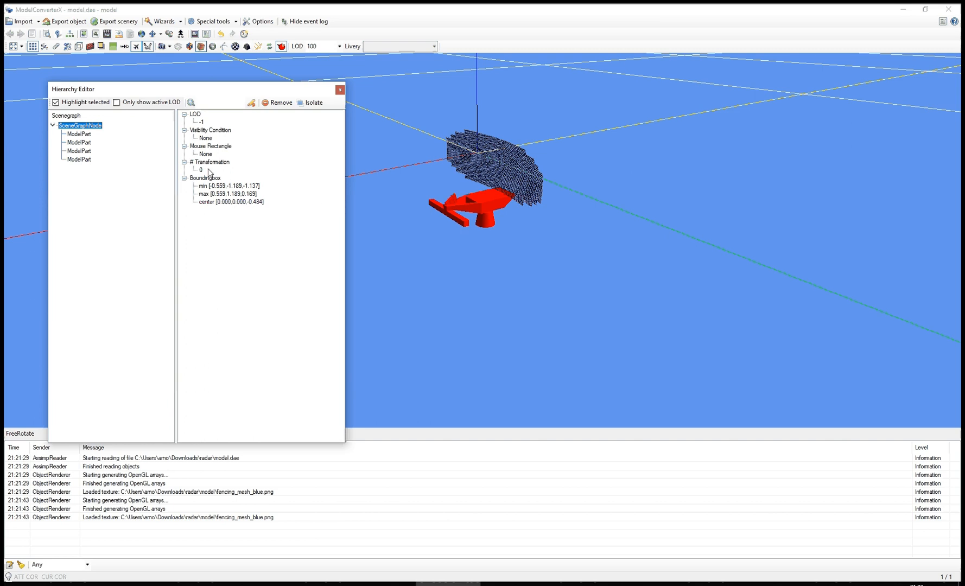
{"action": "mouse_move", "coordinate": [224, 172]}
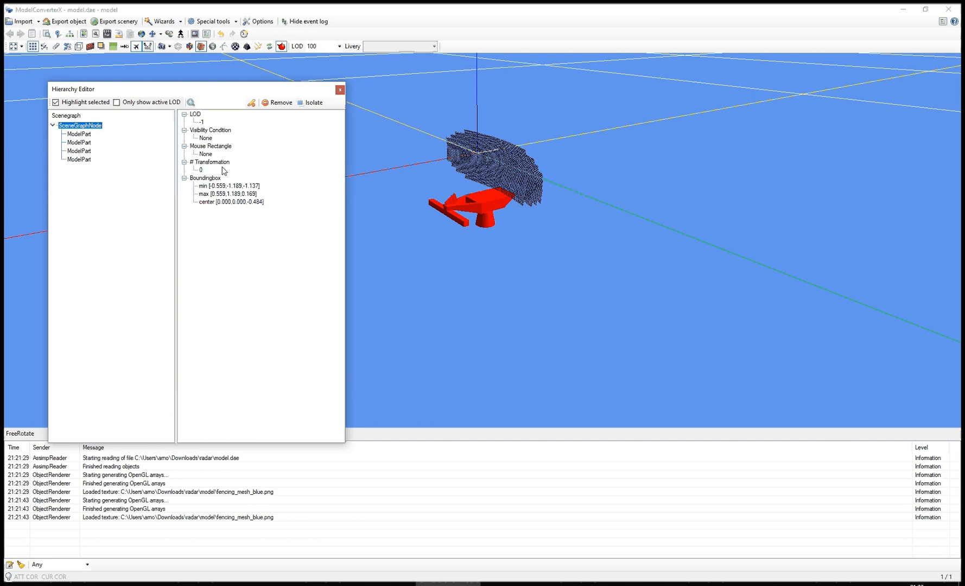
{"action": "mouse_move", "coordinate": [214, 166]}
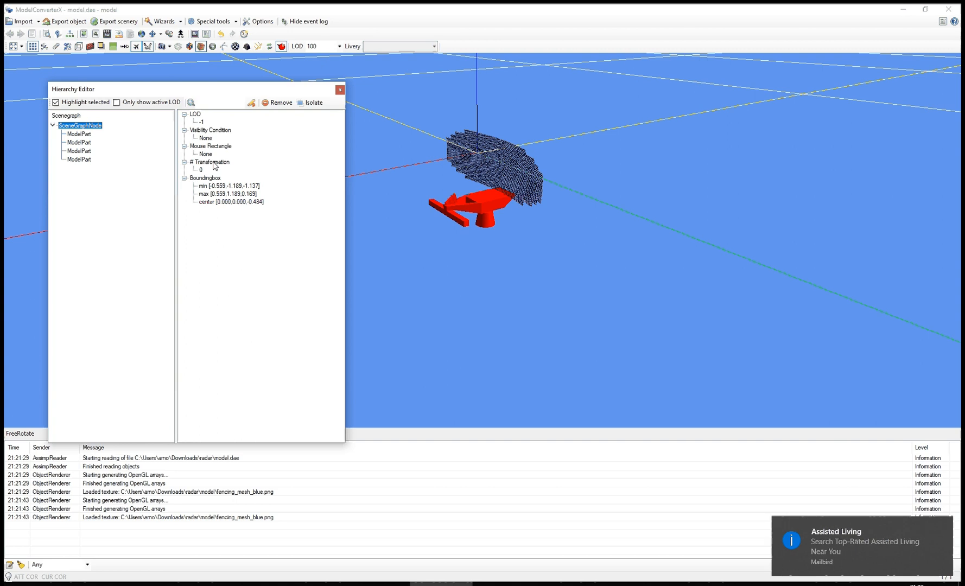
{"action": "right_click", "coordinate": [210, 162]}
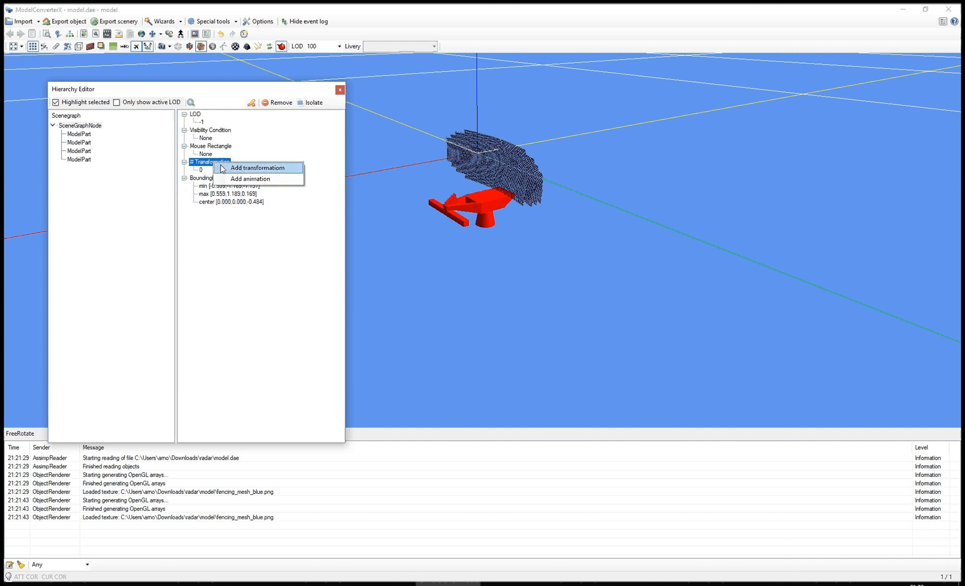
{"action": "mouse_move", "coordinate": [250, 179]}
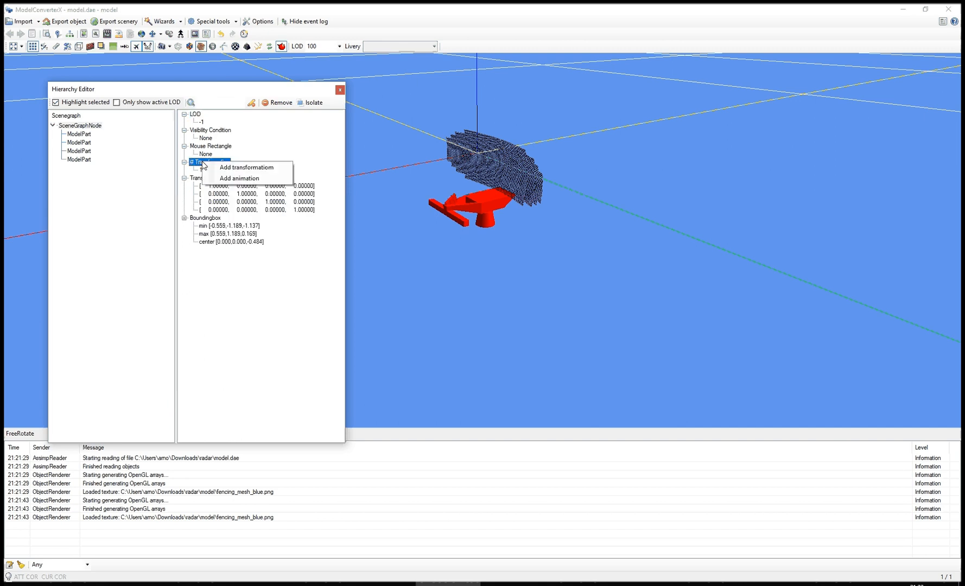
{"action": "left_click", "coordinate": [240, 178]}
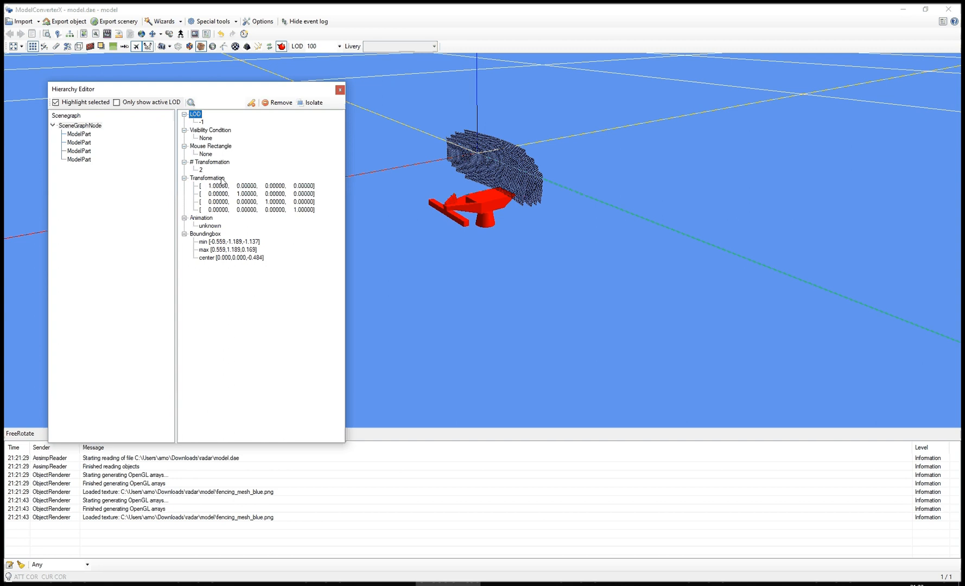
{"action": "right_click", "coordinate": [206, 178]}
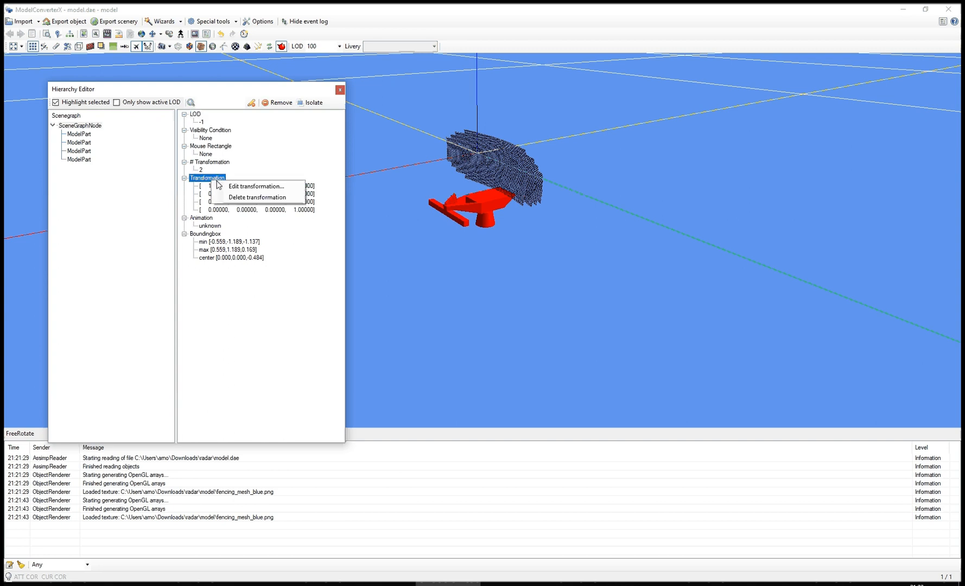
Set the root transformation's Translation Z to 1.2 and the animation type to Ambient.
{"action": "left_click", "coordinate": [256, 185]}
{"action": "type", "text": "1.2"}
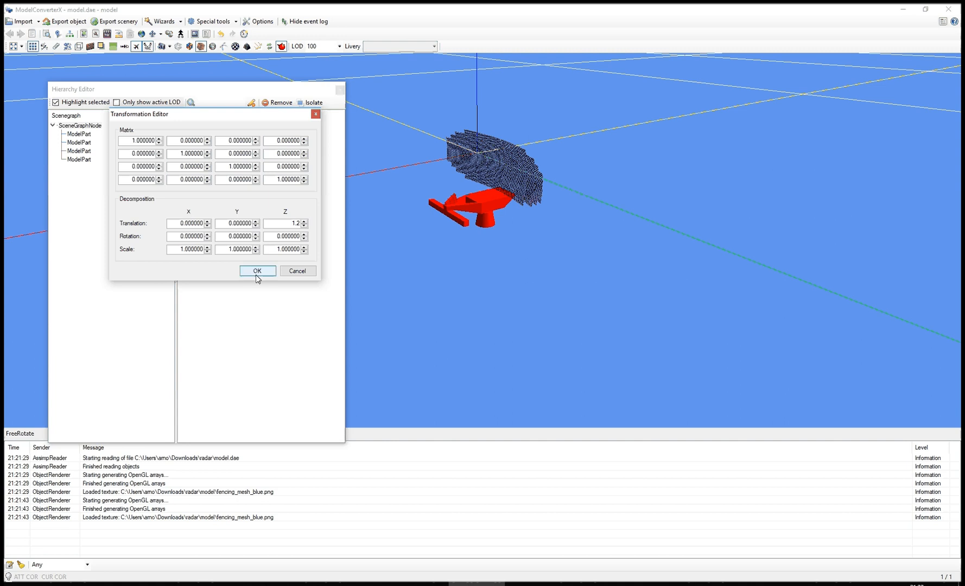
{"action": "left_click", "coordinate": [256, 271]}
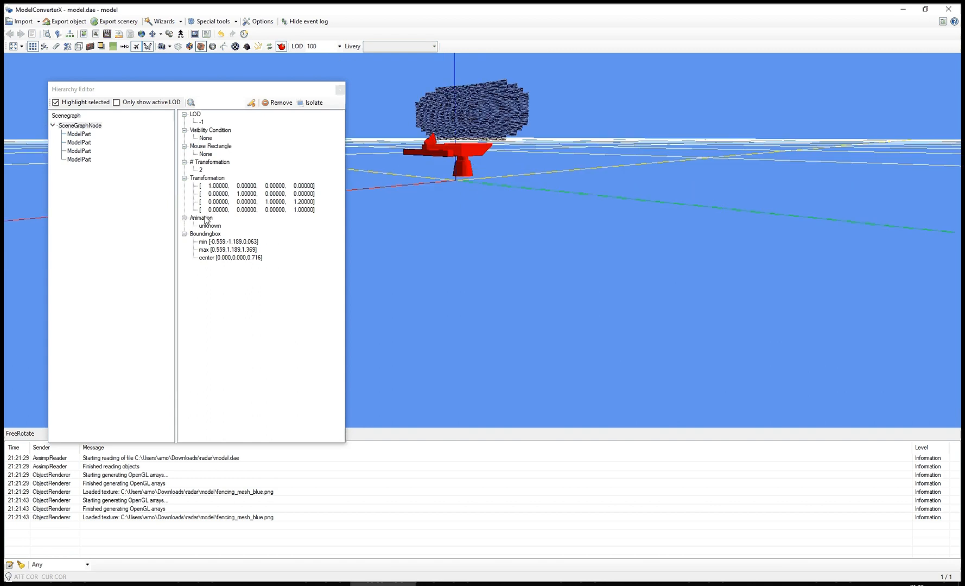
{"action": "left_click", "coordinate": [202, 218]}
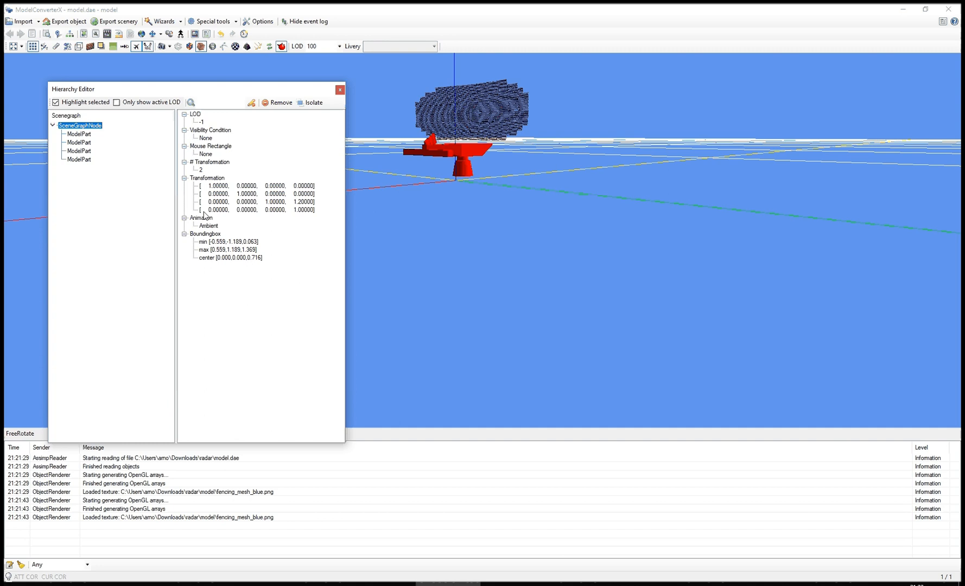
Add a first animation key at time 0 and make it a Quaternion rotation.
{"action": "right_click", "coordinate": [201, 217]}
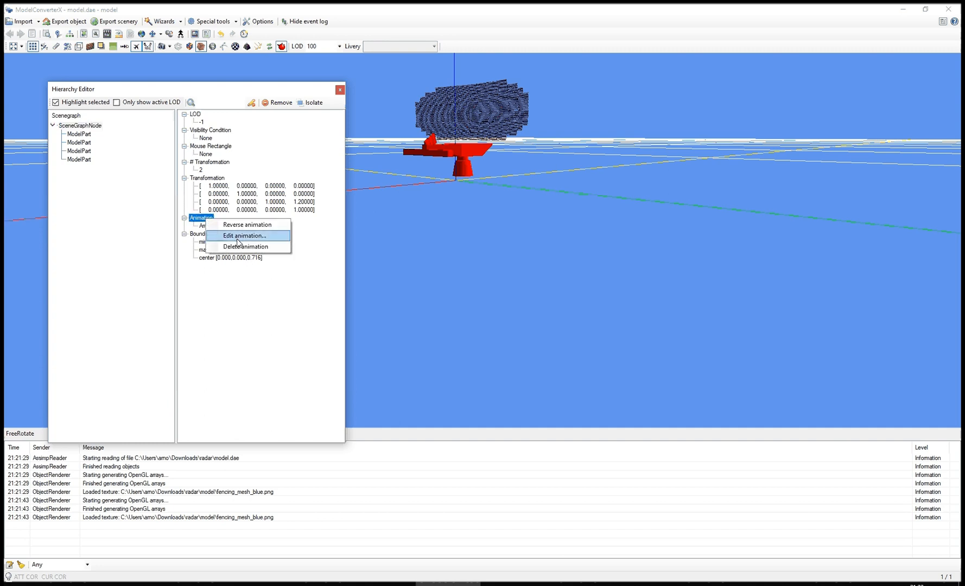
{"action": "left_click", "coordinate": [242, 235]}
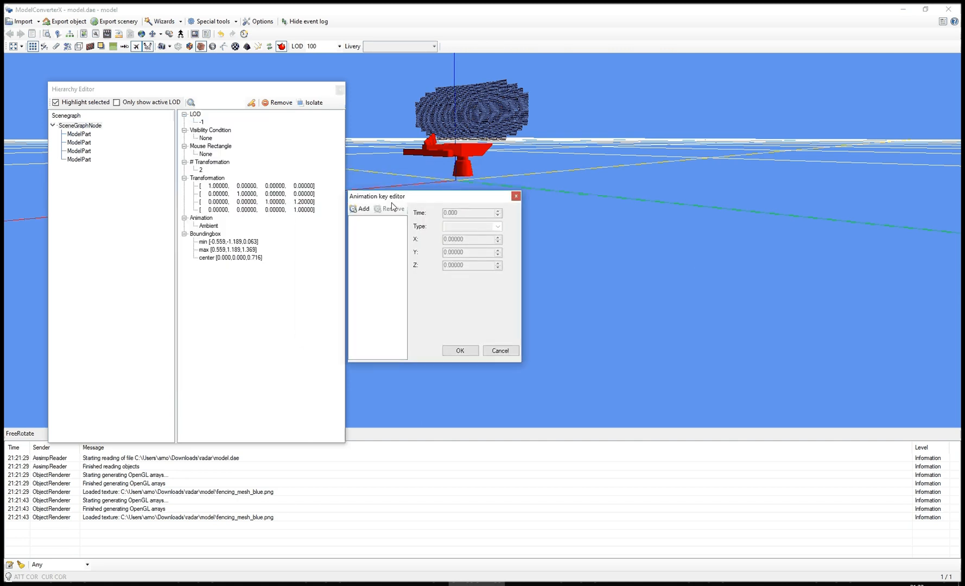
{"action": "left_click", "coordinate": [361, 208]}
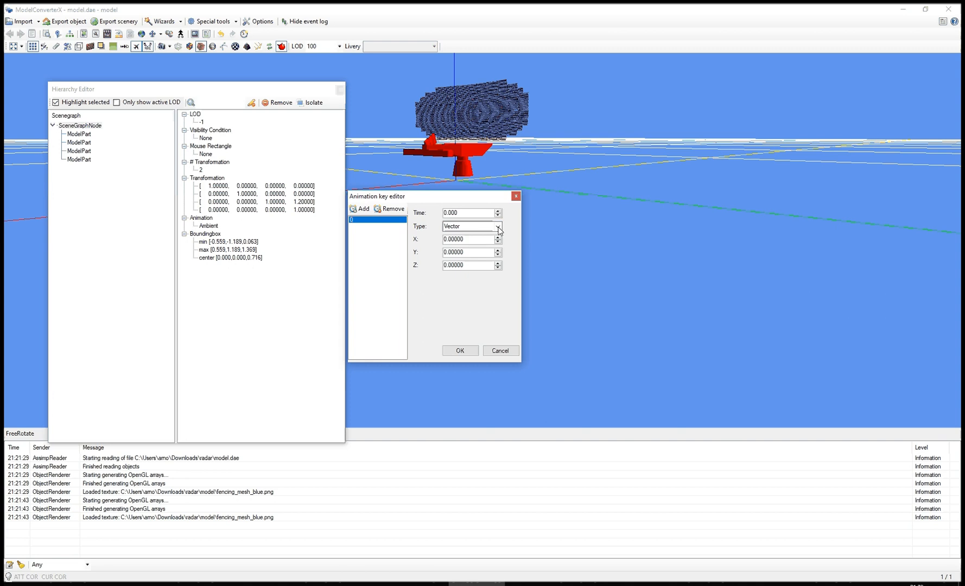
{"action": "left_click", "coordinate": [498, 225]}
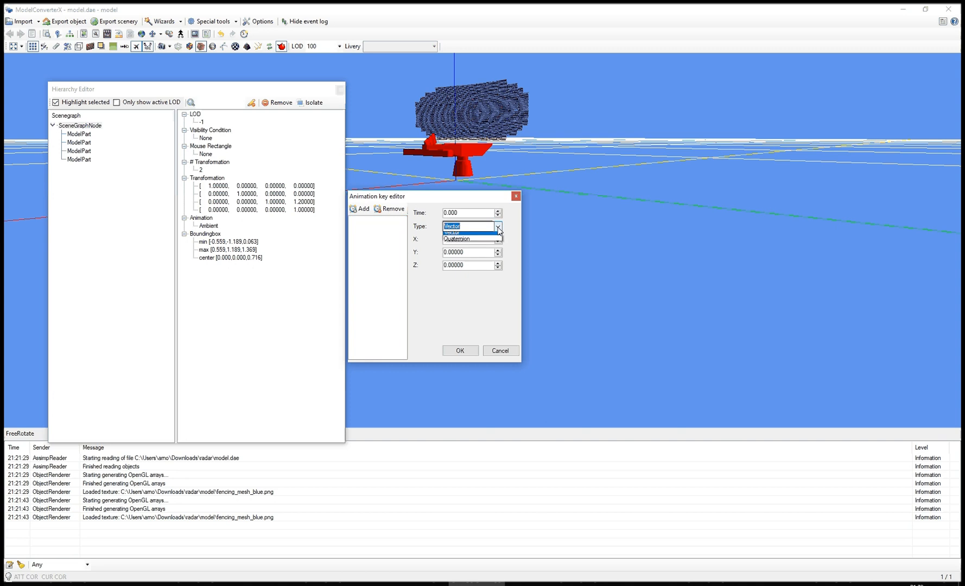
{"action": "left_click", "coordinate": [359, 209]}
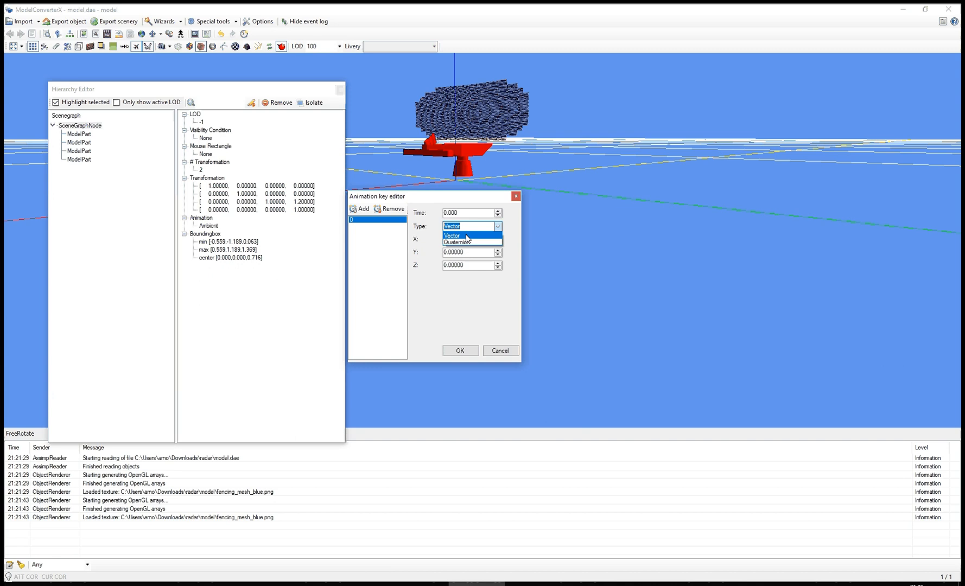
{"action": "mouse_move", "coordinate": [456, 242]}
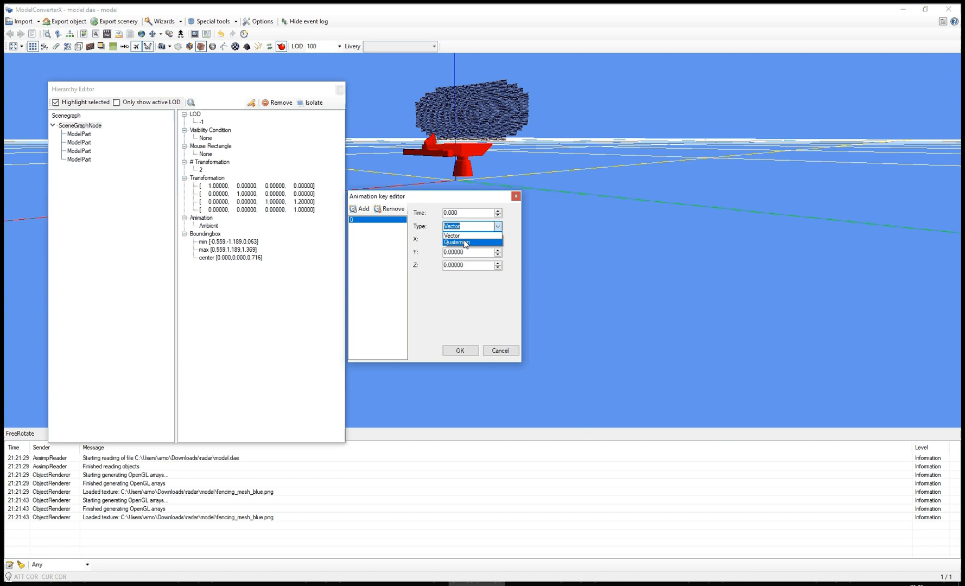
{"action": "left_click", "coordinate": [456, 242]}
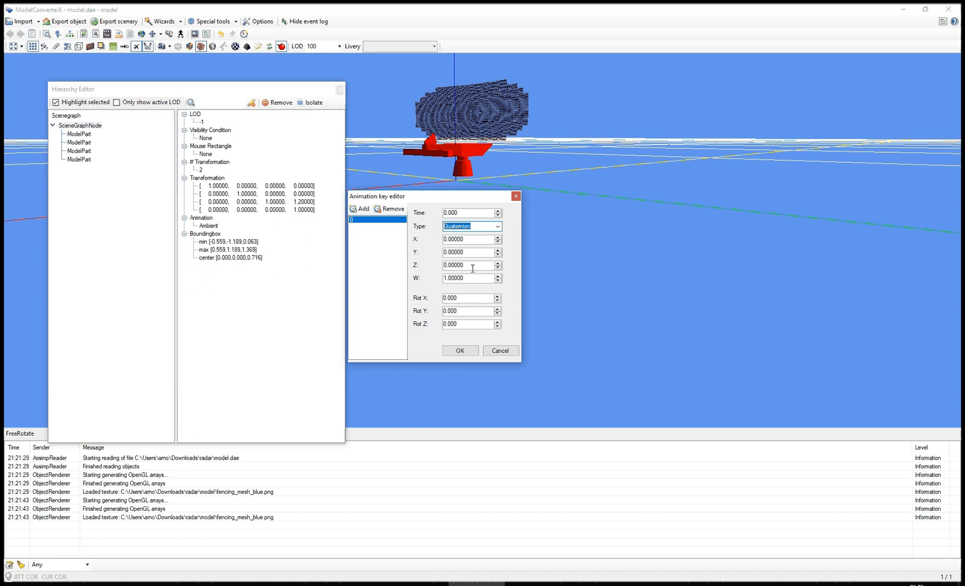
{"action": "mouse_move", "coordinate": [456, 294]}
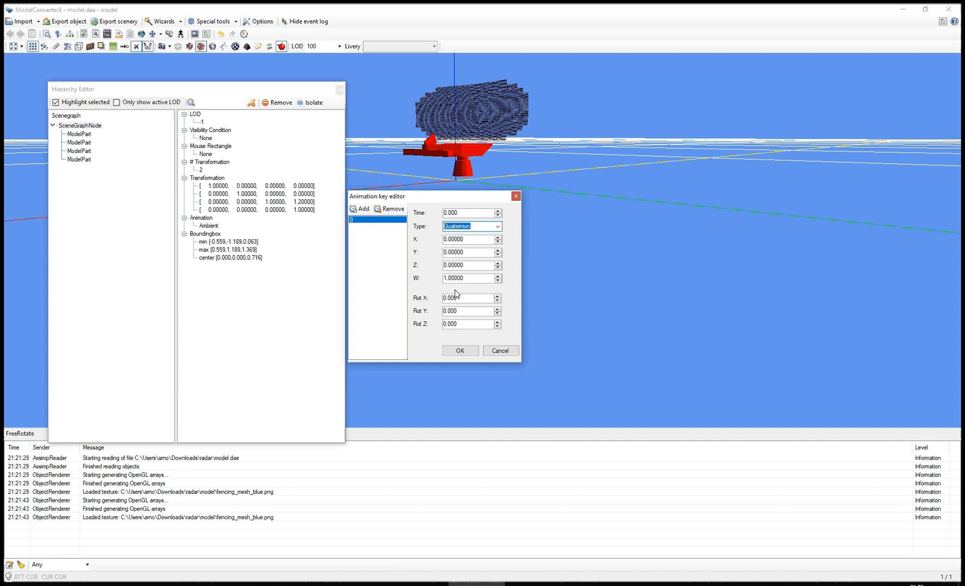
{"action": "left_click", "coordinate": [468, 278]}
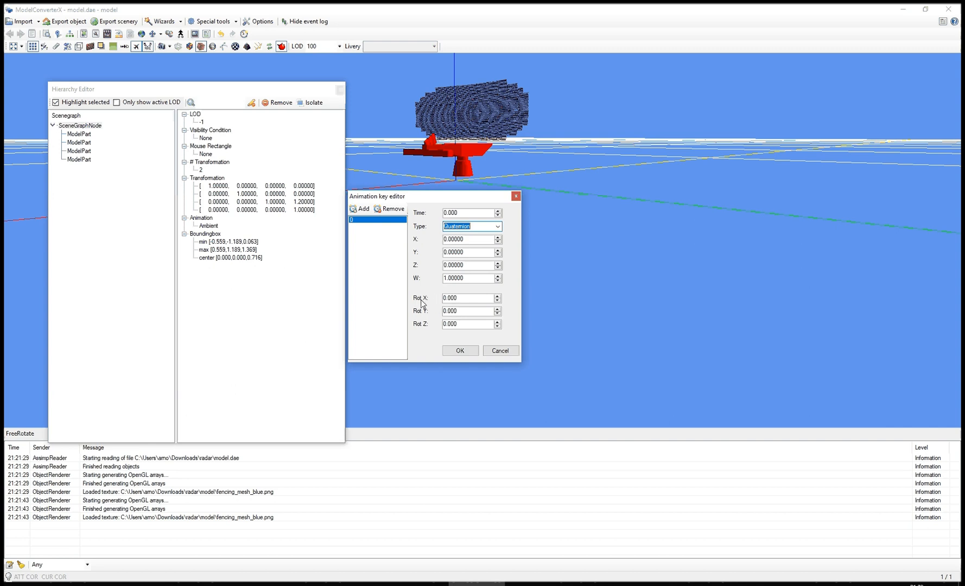
{"action": "mouse_move", "coordinate": [400, 291]}
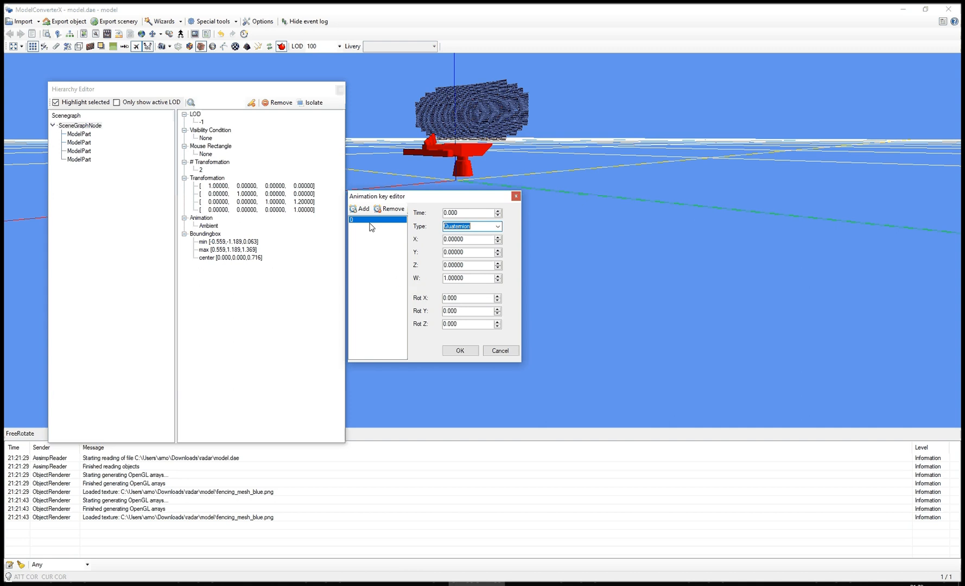
Add a second quaternion key at time 100 with Rot Z 120.
{"action": "left_click", "coordinate": [359, 209]}
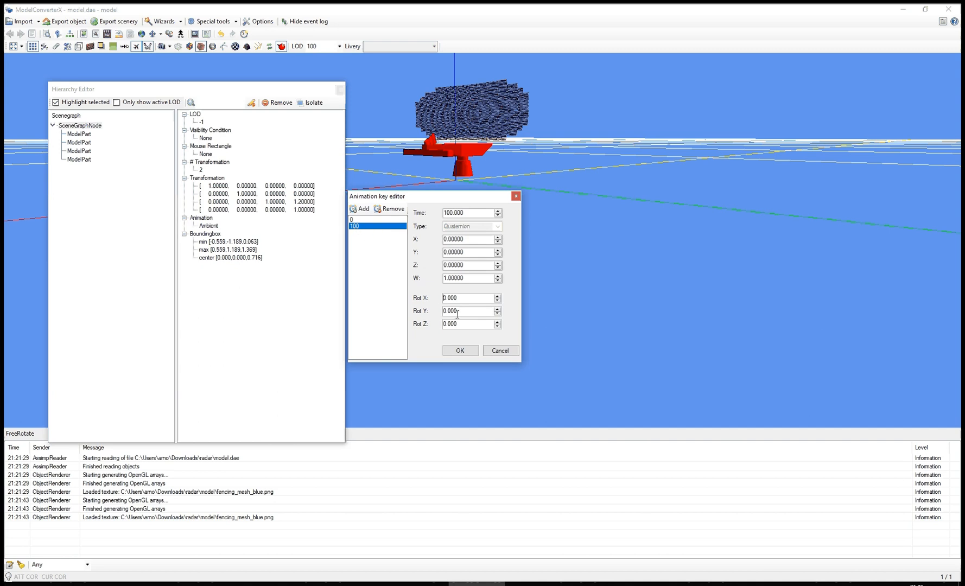
{"action": "type", "text": "120"}
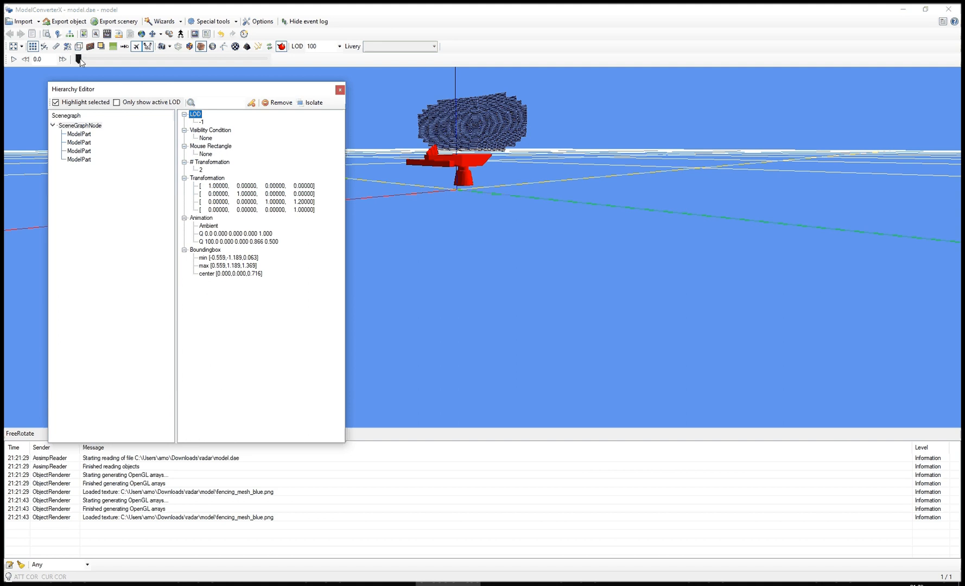
Scrub the animation partway to see the dish turned about its vertical axis.
{"action": "left_click_drag", "start_coordinate": [79, 59], "coordinate": [151, 59]}
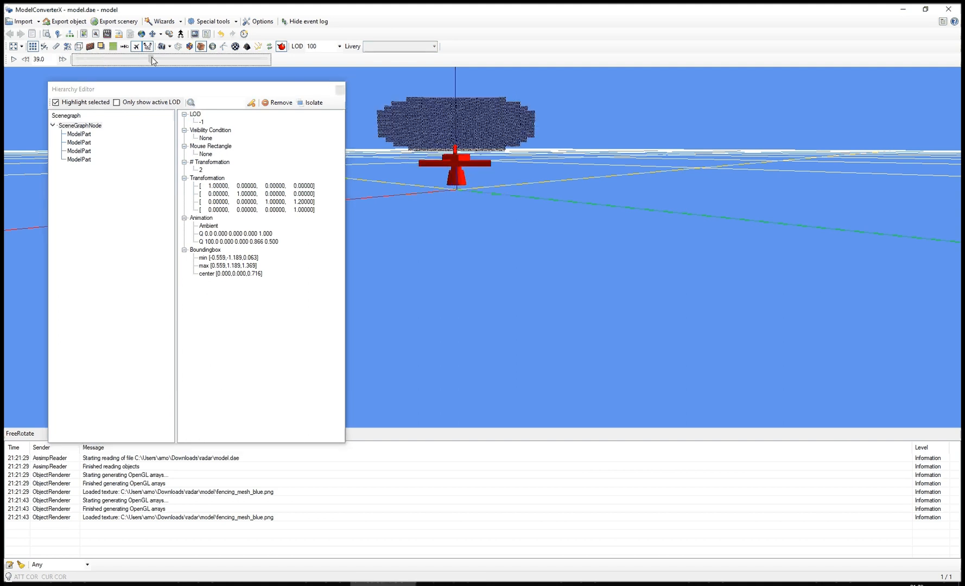